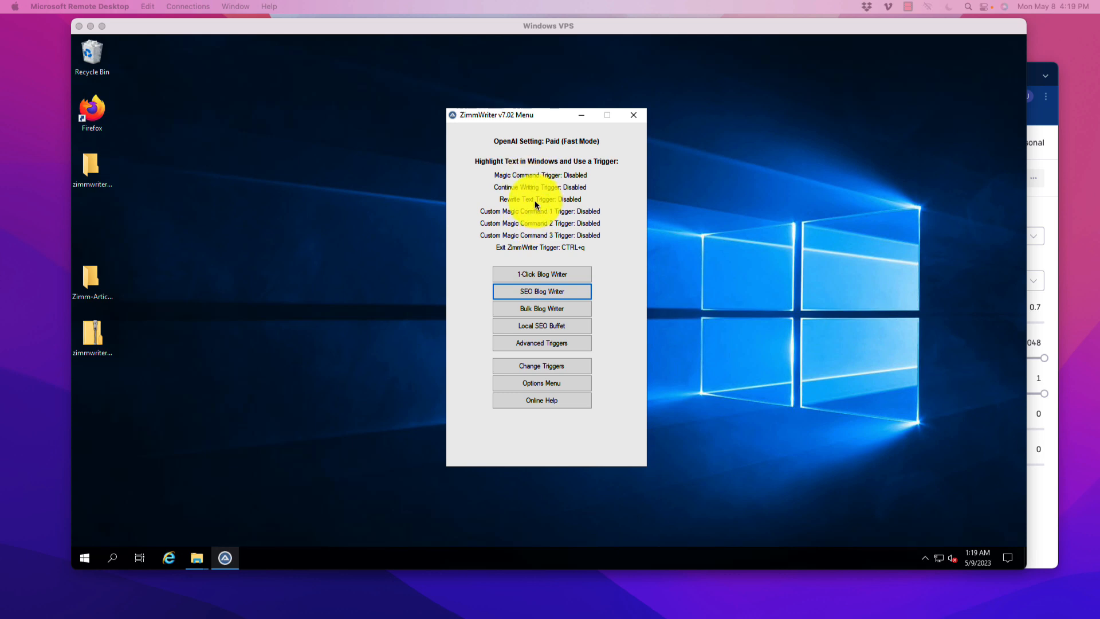
# Step: Bring up the SEO Blog Writer form and check the Playground's gpt-3.5-turbo chat settings
pyautogui.click(91, 169)
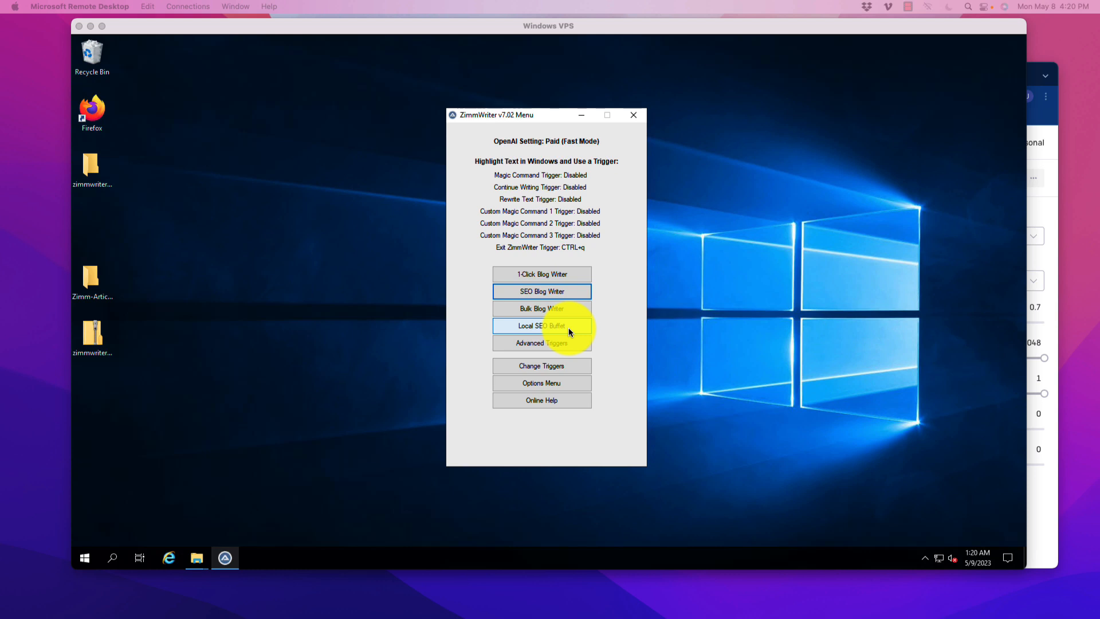
pyautogui.moveTo(573, 308)
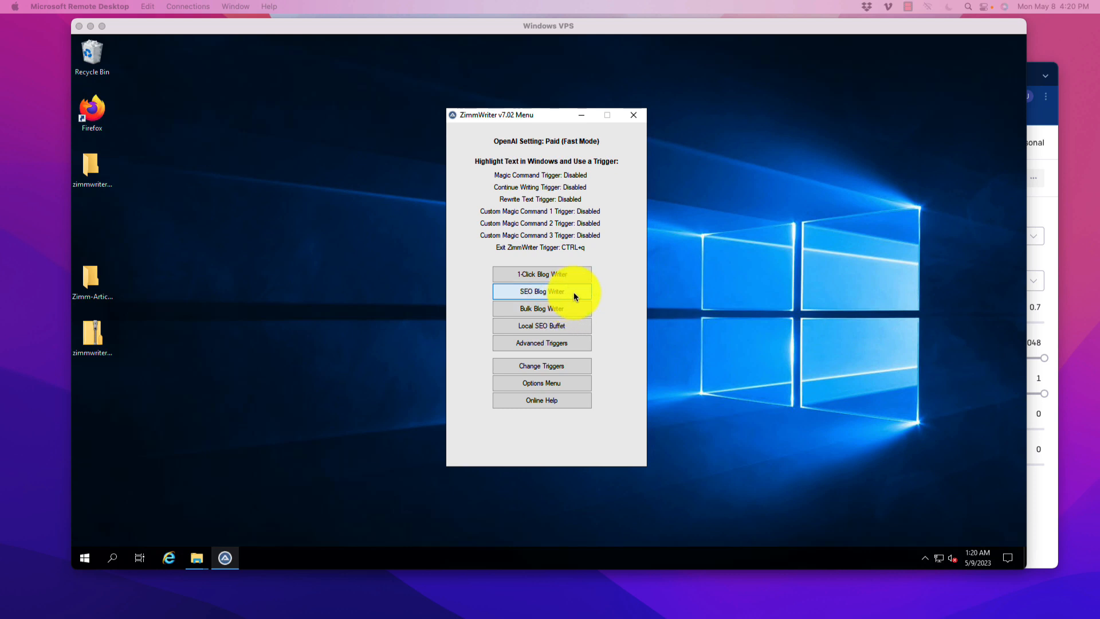
pyautogui.click(540, 291)
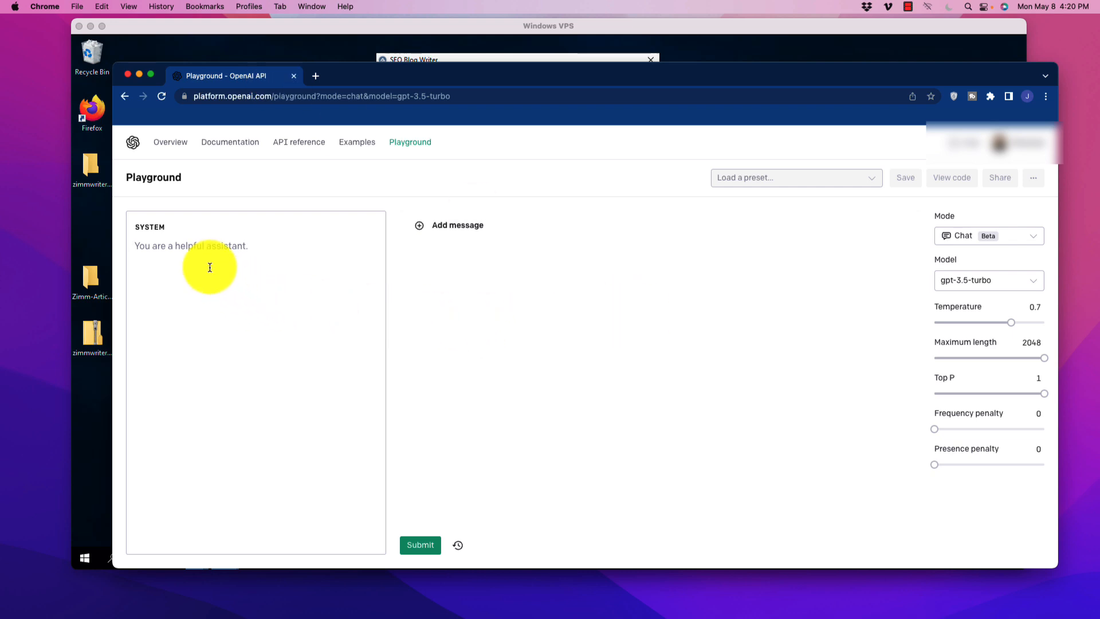
pyautogui.moveTo(274, 285)
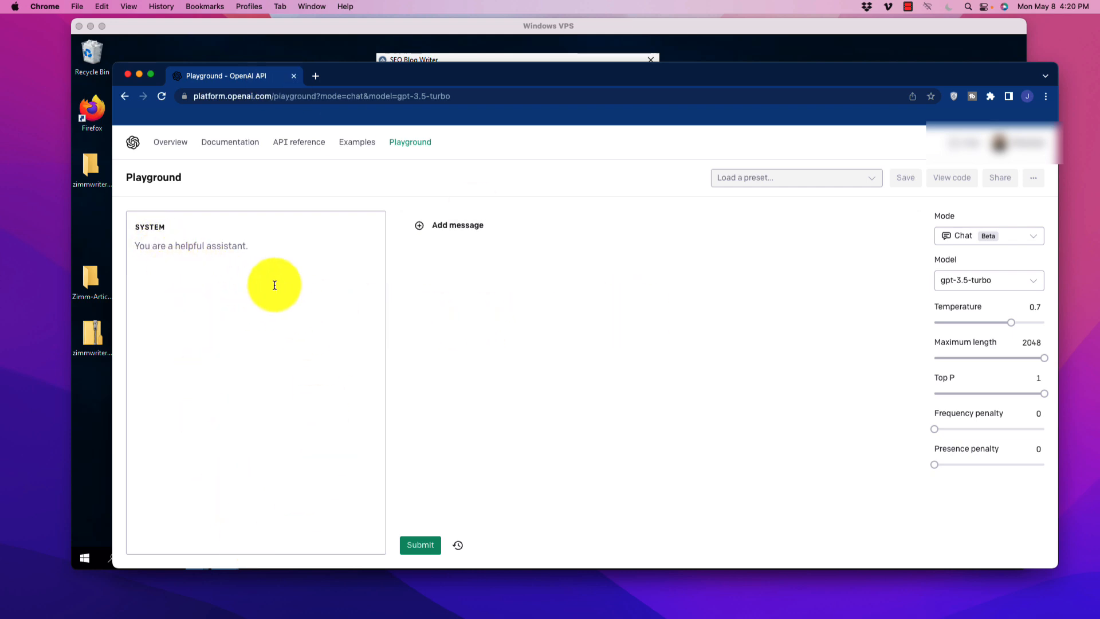
pyautogui.moveTo(283, 503)
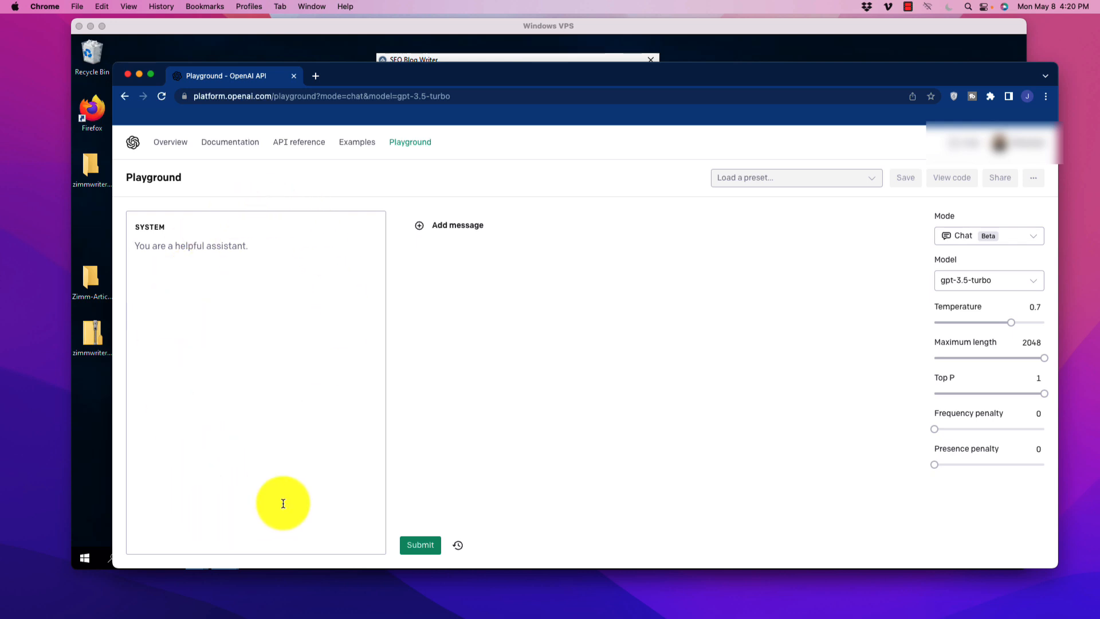
pyautogui.moveTo(326, 315)
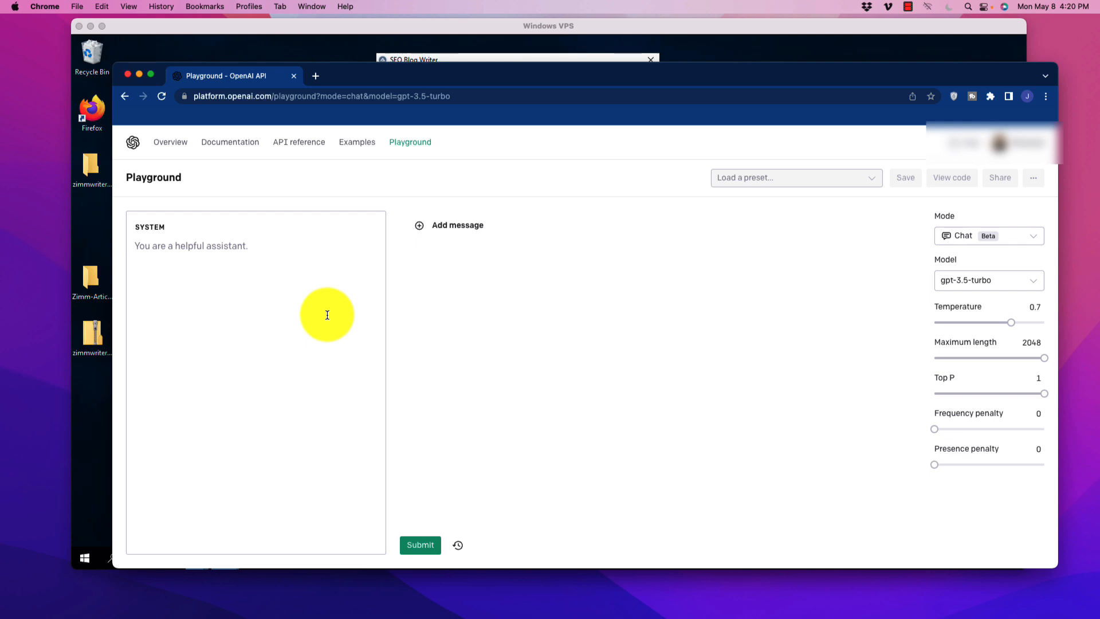
pyautogui.moveTo(221, 284)
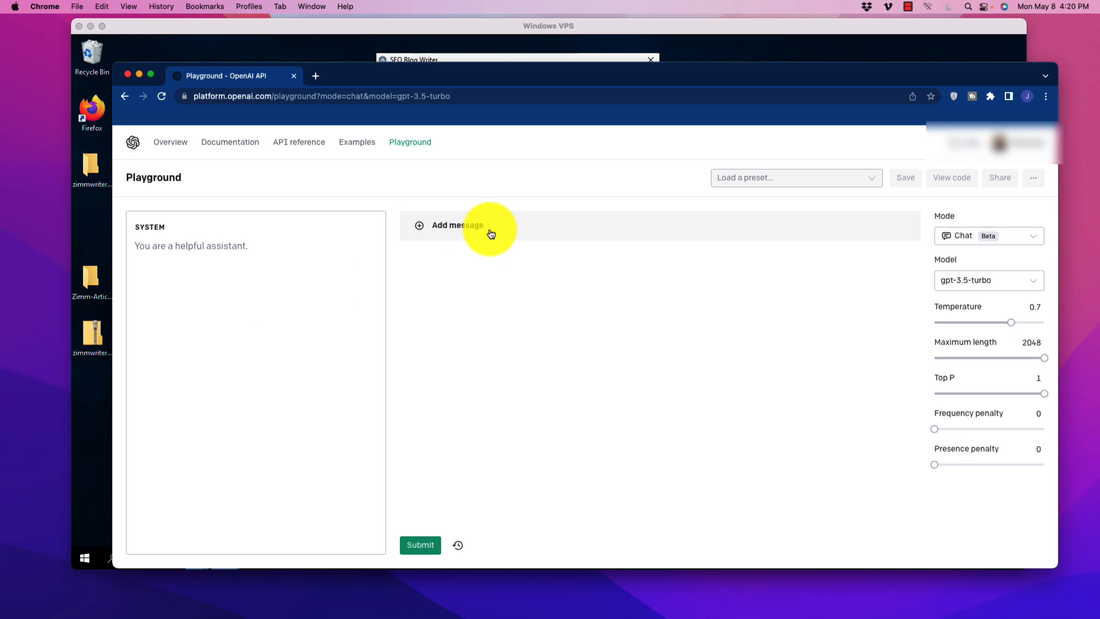
pyautogui.moveTo(560, 261)
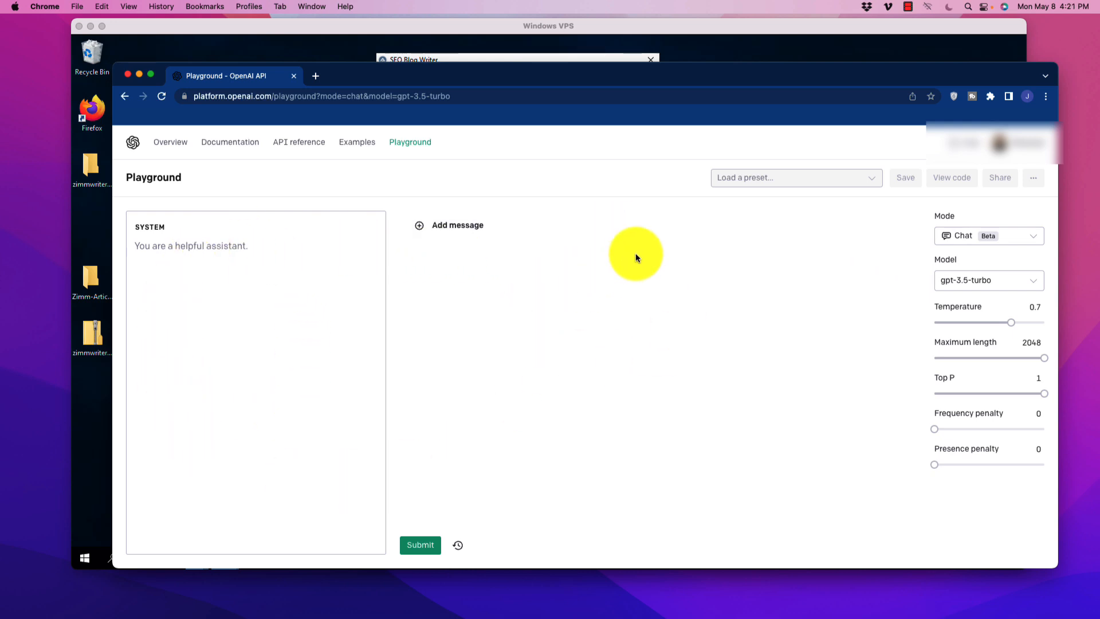
pyautogui.moveTo(551, 354)
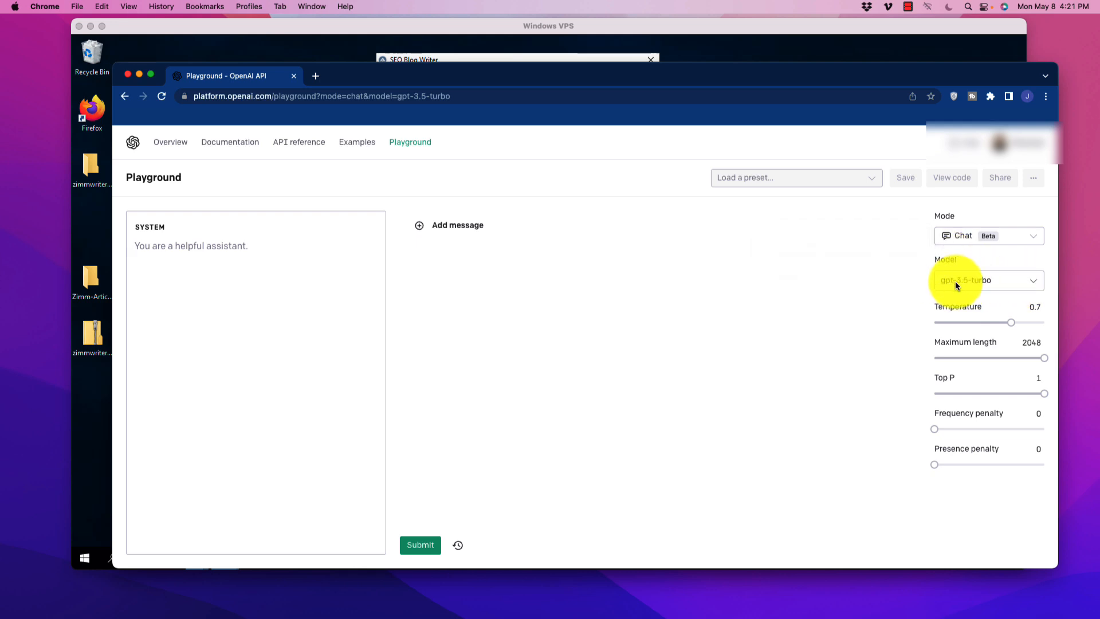
pyautogui.click(988, 280)
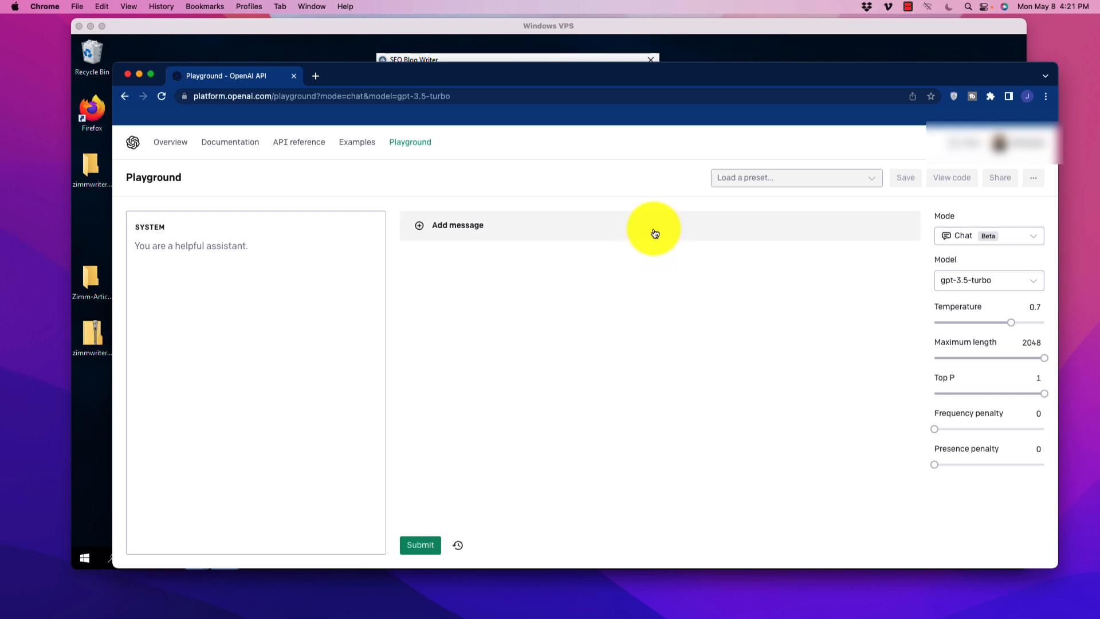
pyautogui.moveTo(664, 229)
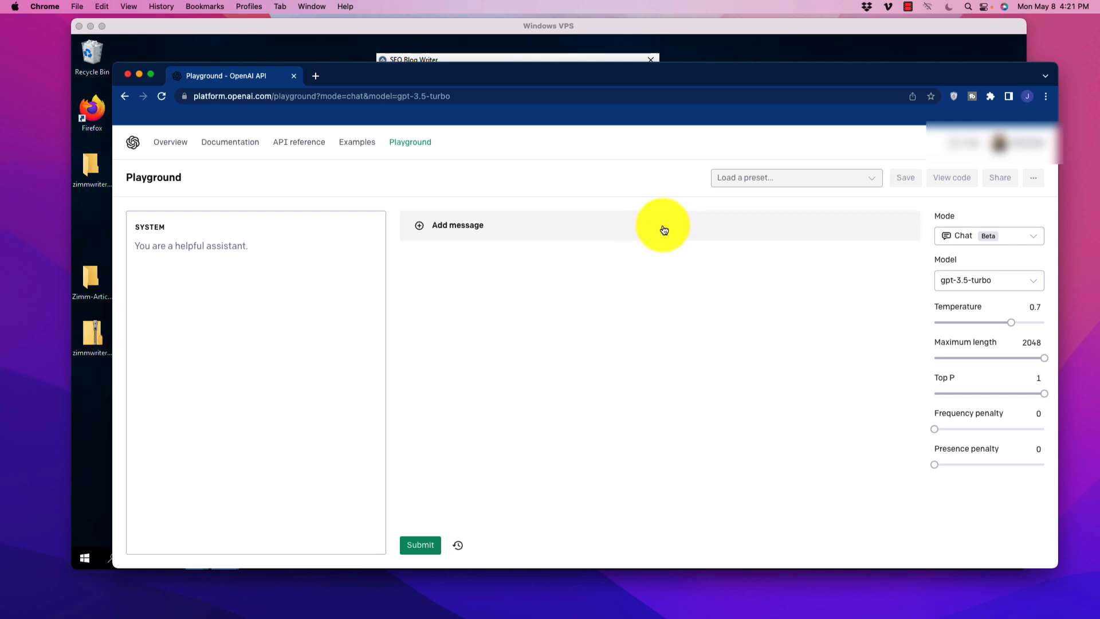
pyautogui.moveTo(402, 262)
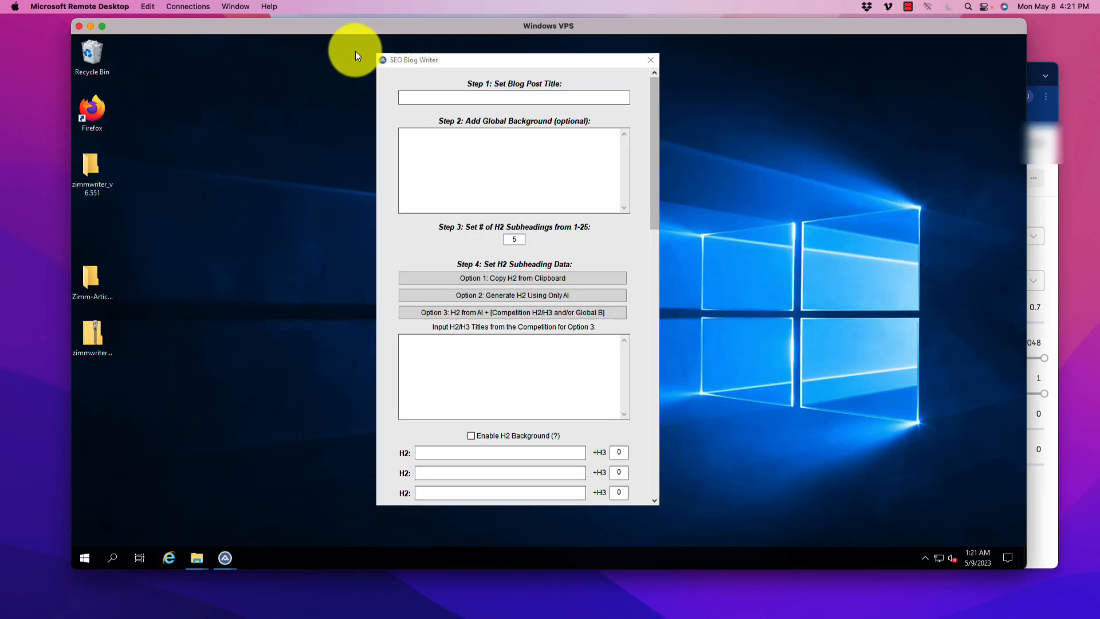
pyautogui.click(513, 295)
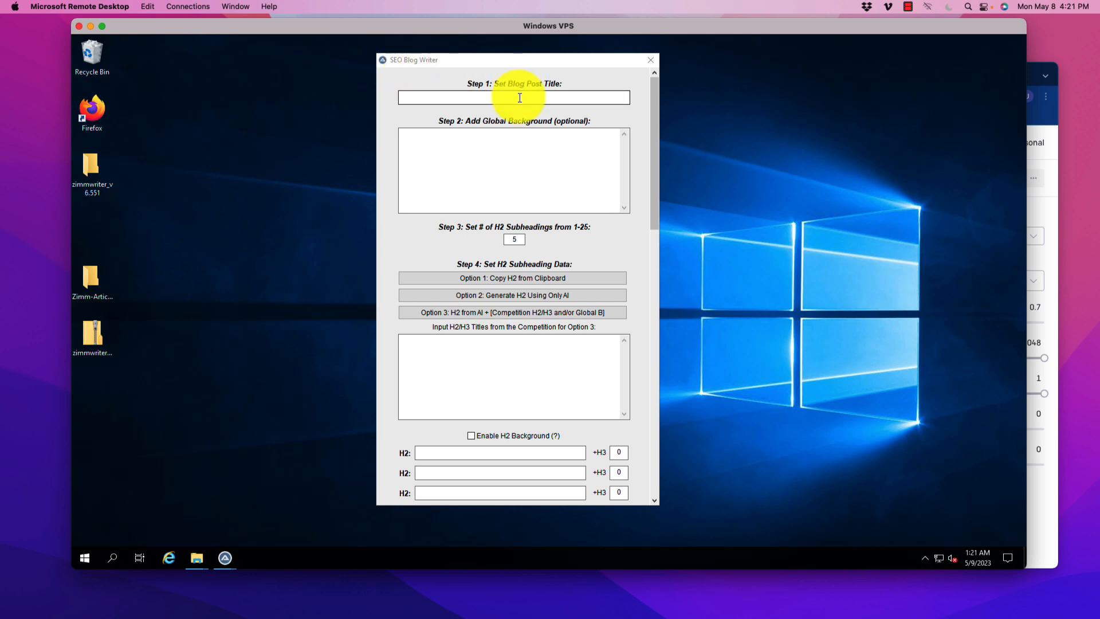
pyautogui.moveTo(528, 110)
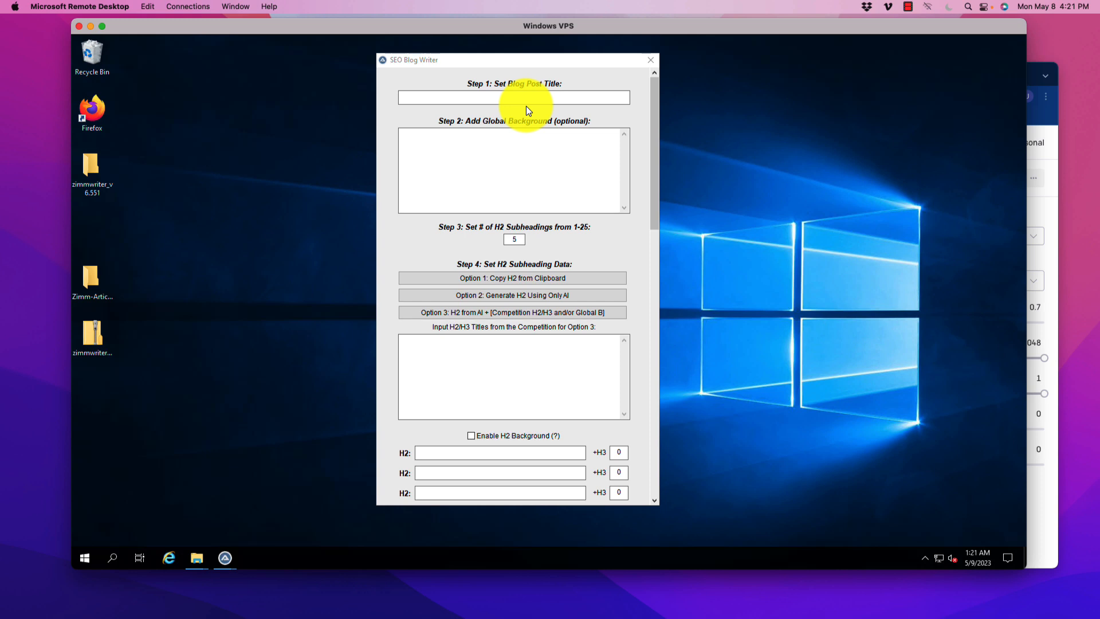
pyautogui.moveTo(528, 116)
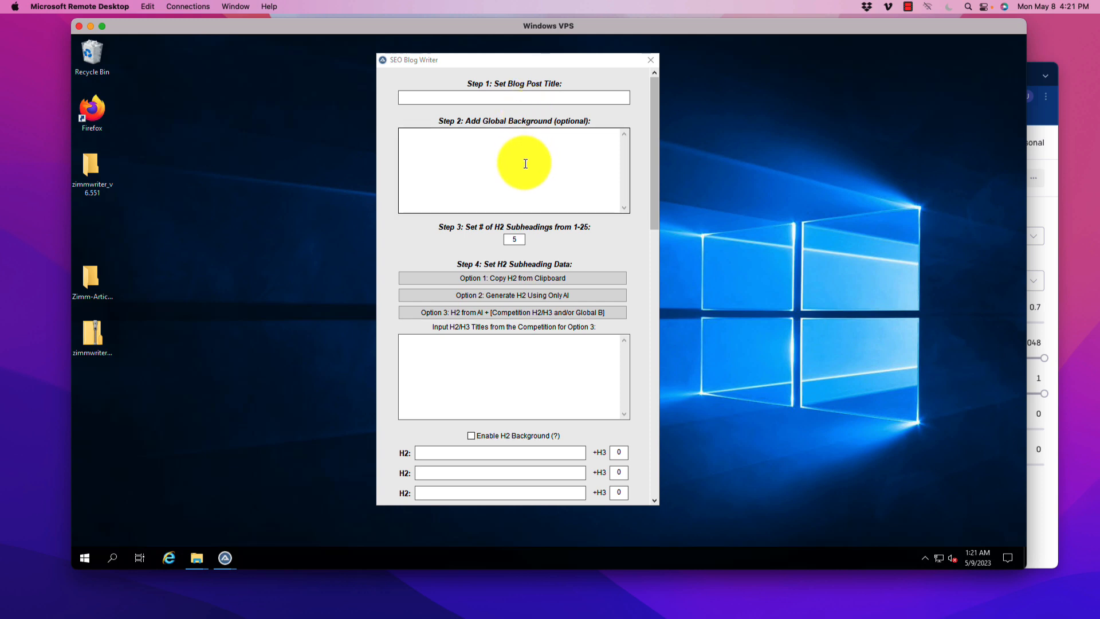
pyautogui.click(514, 170)
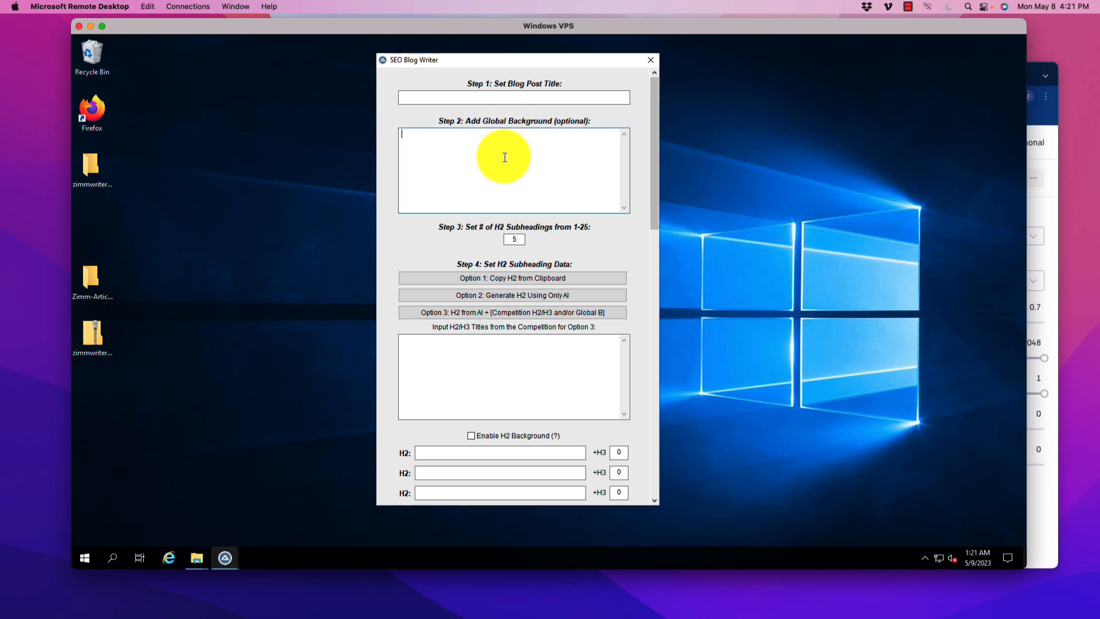
pyautogui.moveTo(858, 93)
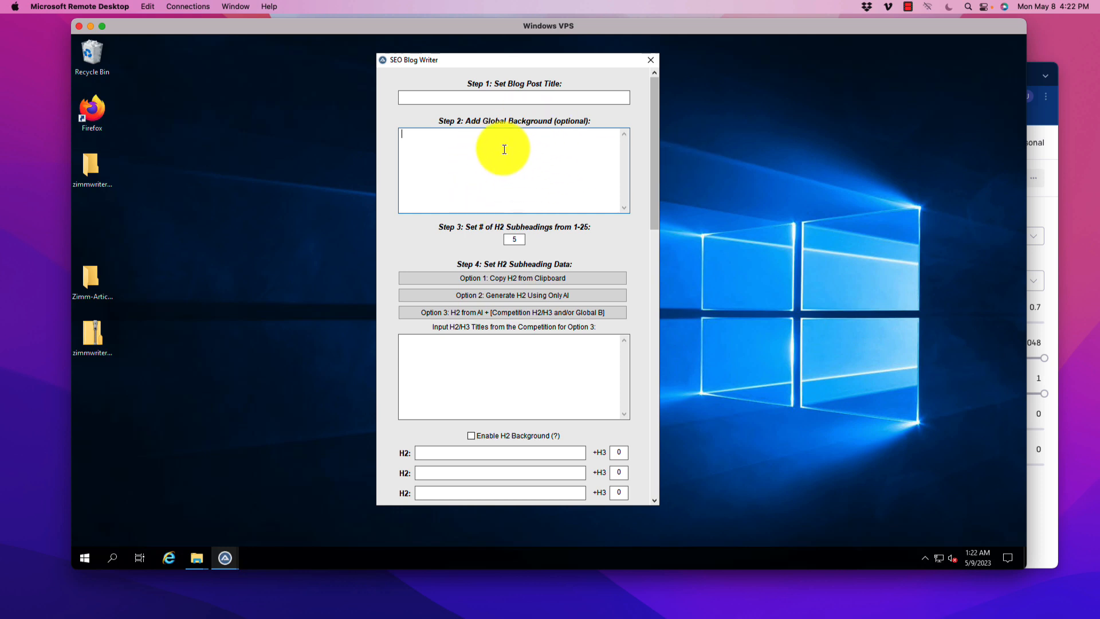
pyautogui.moveTo(468, 190)
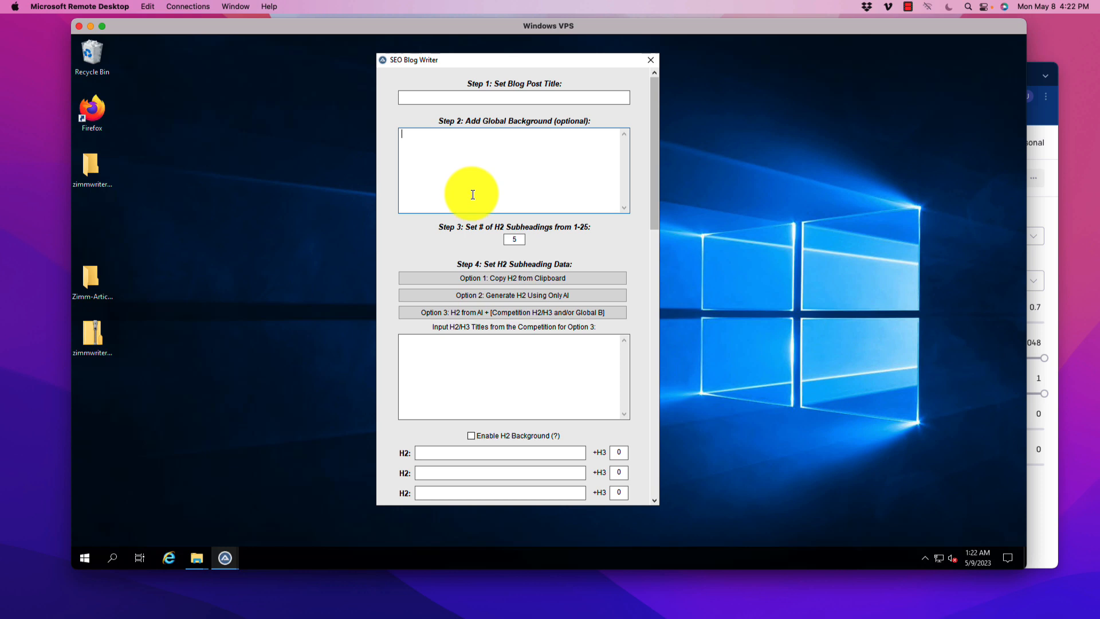
pyautogui.moveTo(457, 193)
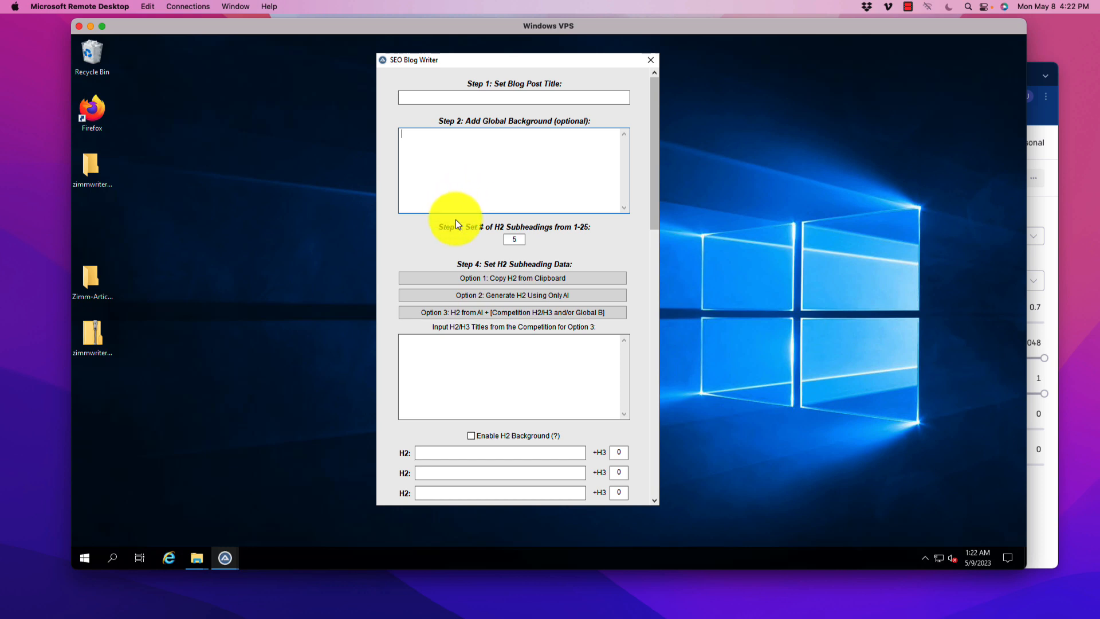
pyautogui.scroll(-3)
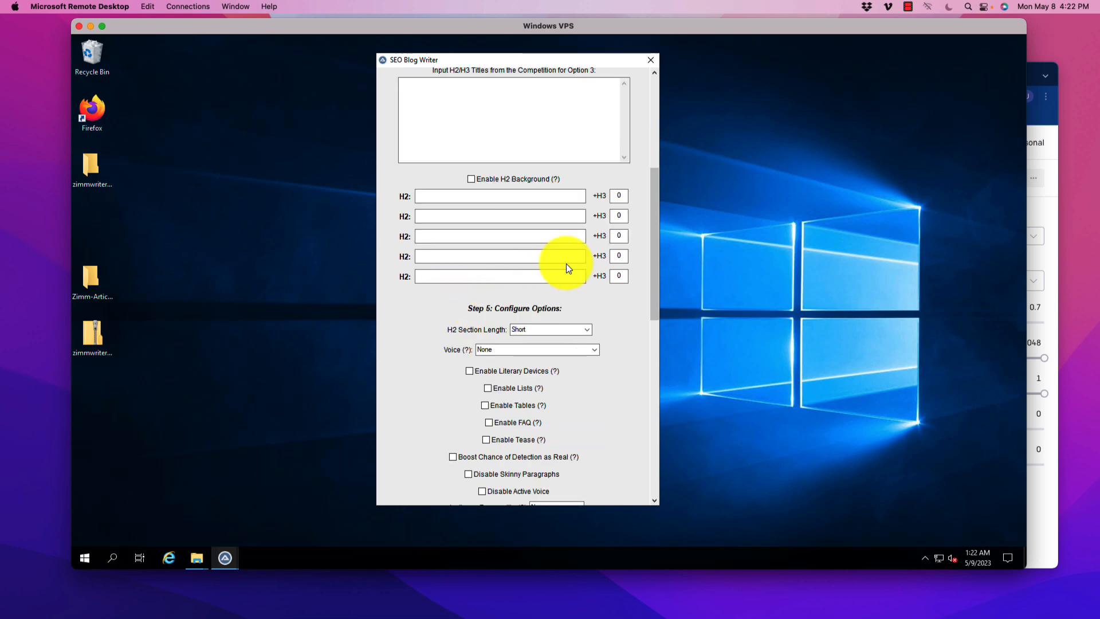
pyautogui.scroll(-3)
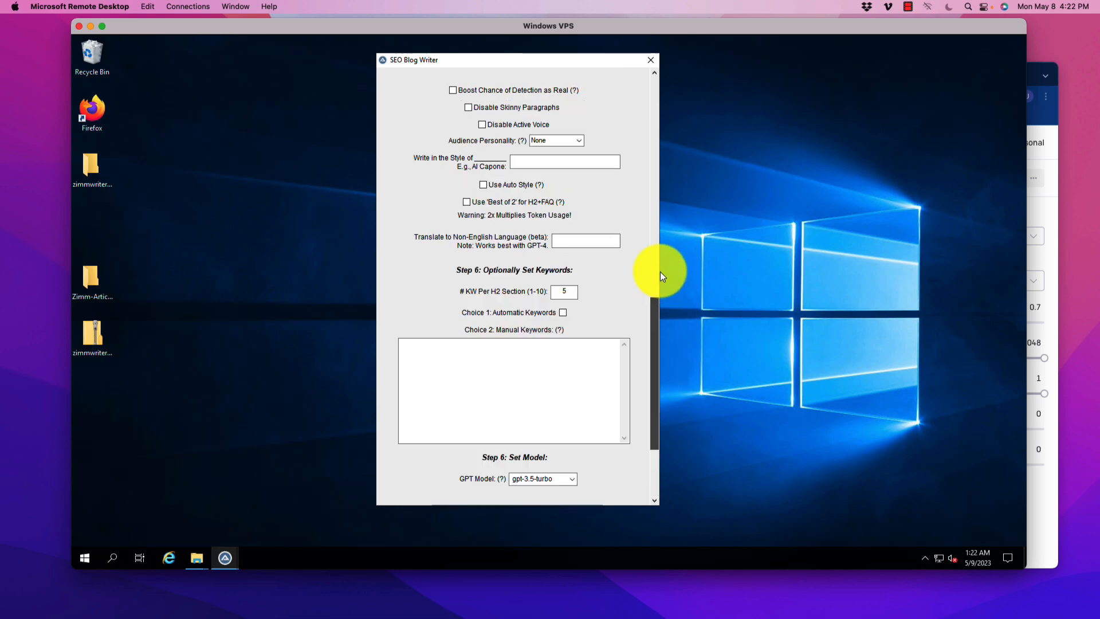
pyautogui.scroll(3)
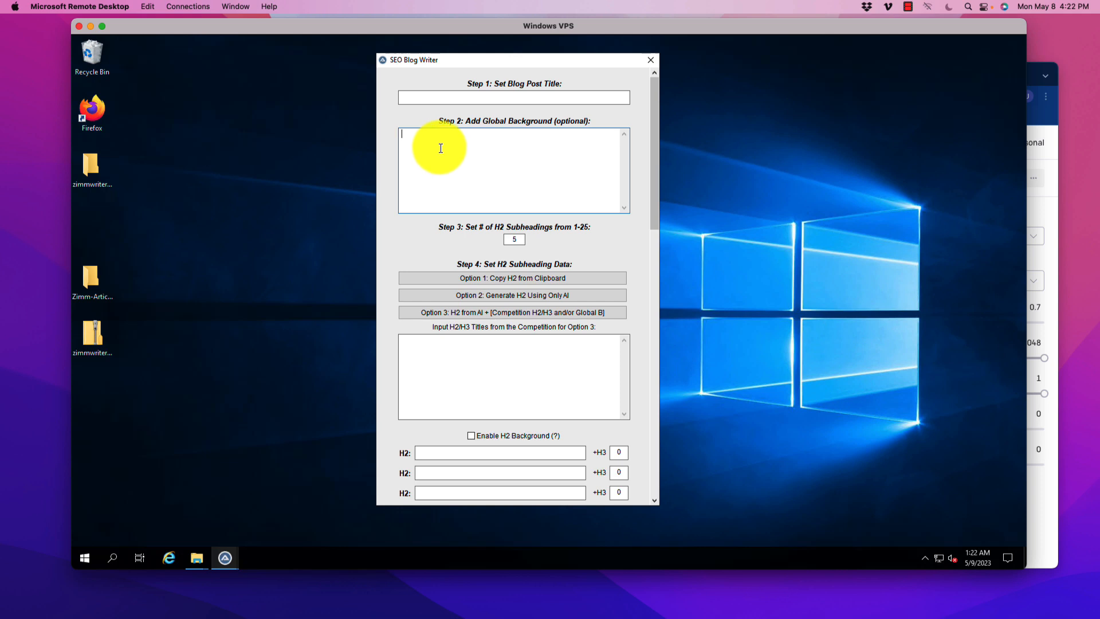
pyautogui.moveTo(531, 142)
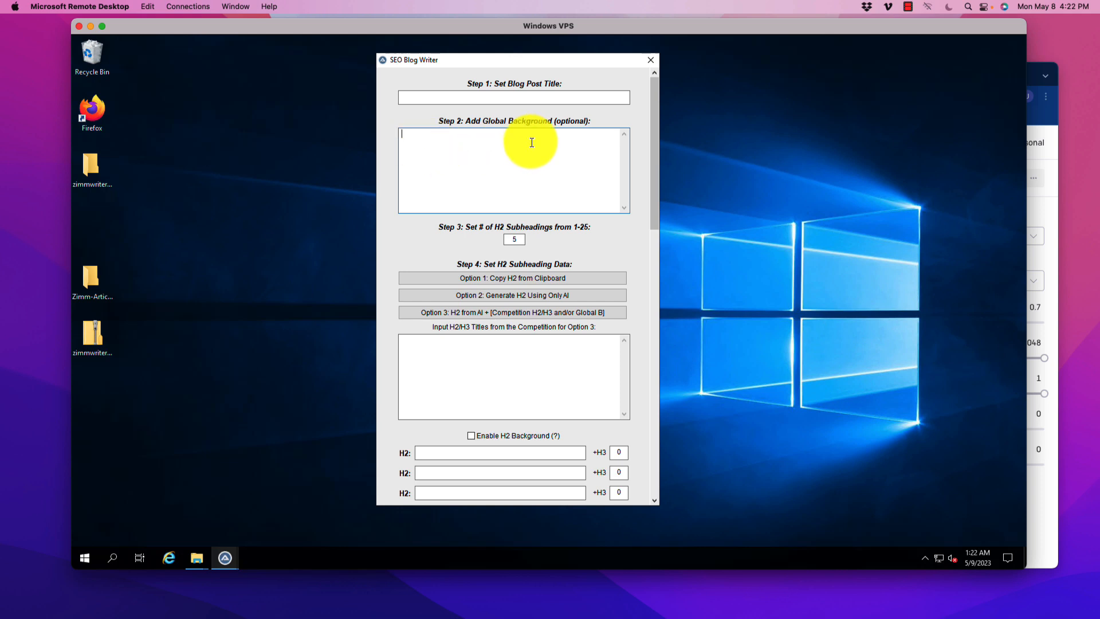
pyautogui.moveTo(535, 147)
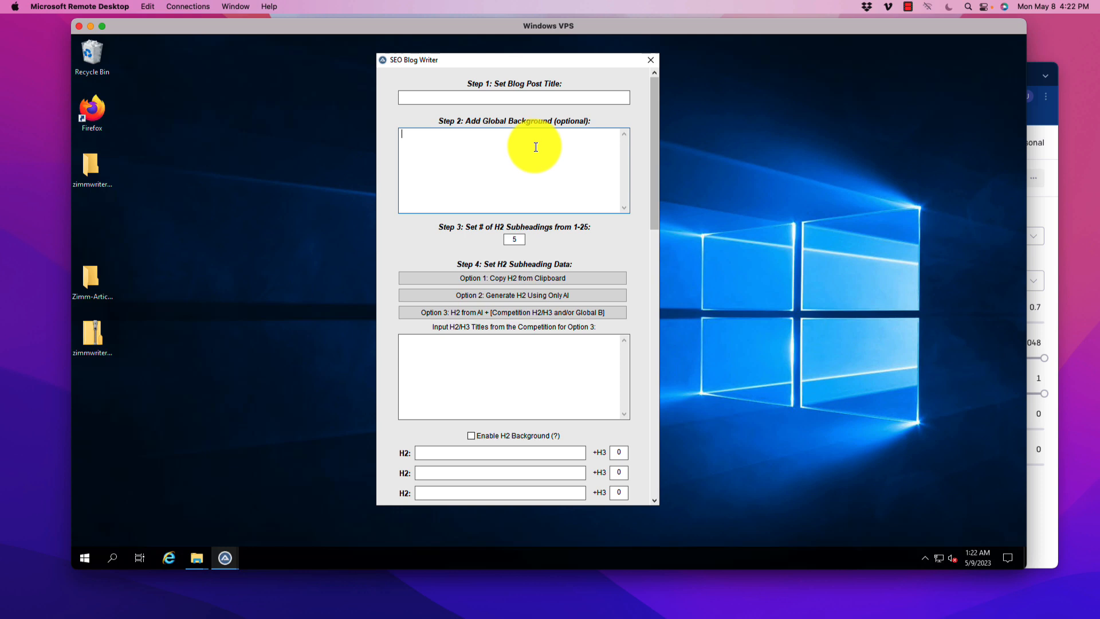
pyautogui.moveTo(495, 197)
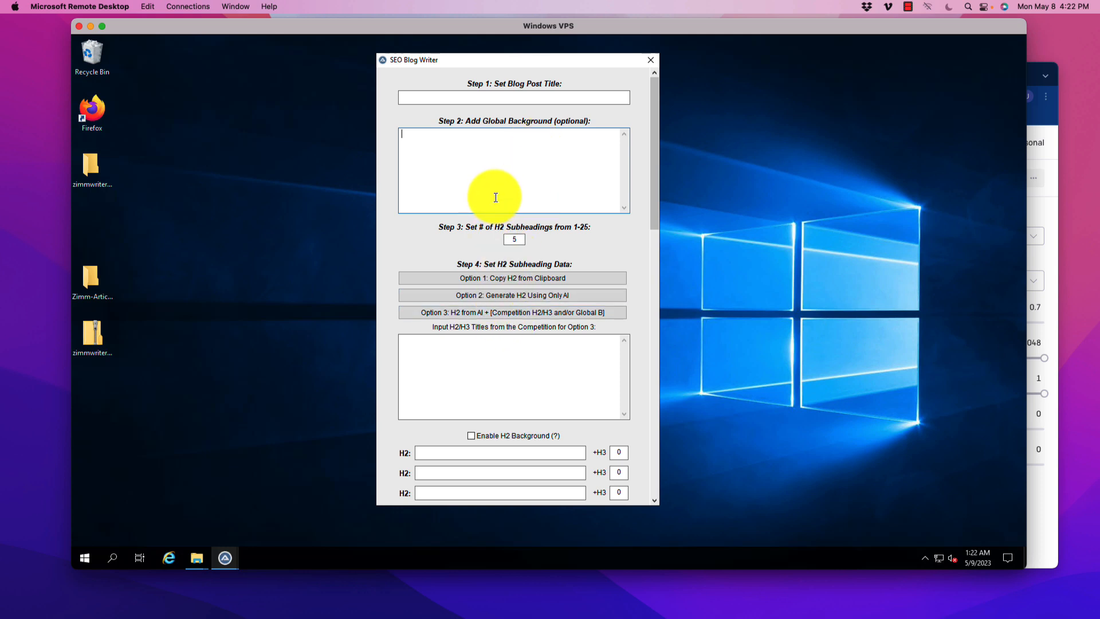
pyautogui.moveTo(477, 187)
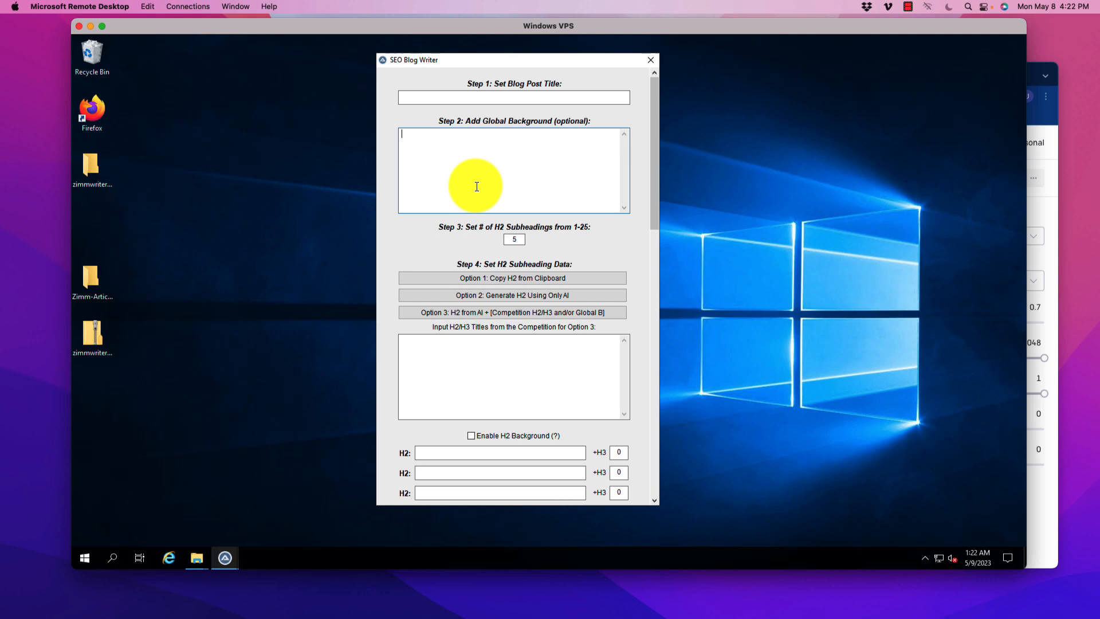
pyautogui.moveTo(471, 127)
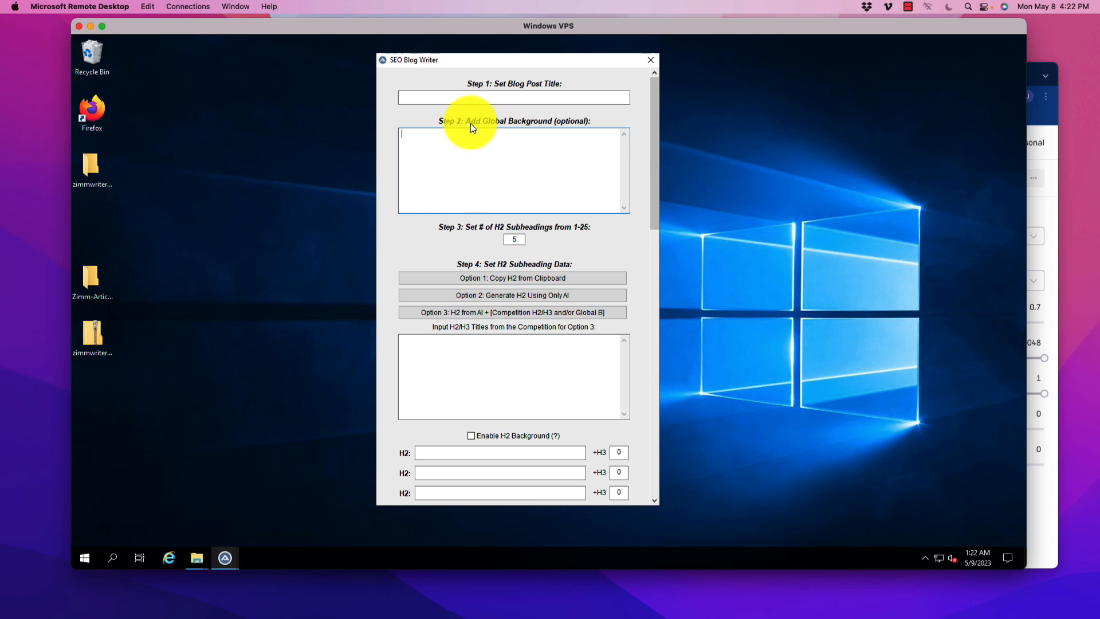
pyautogui.moveTo(515, 144)
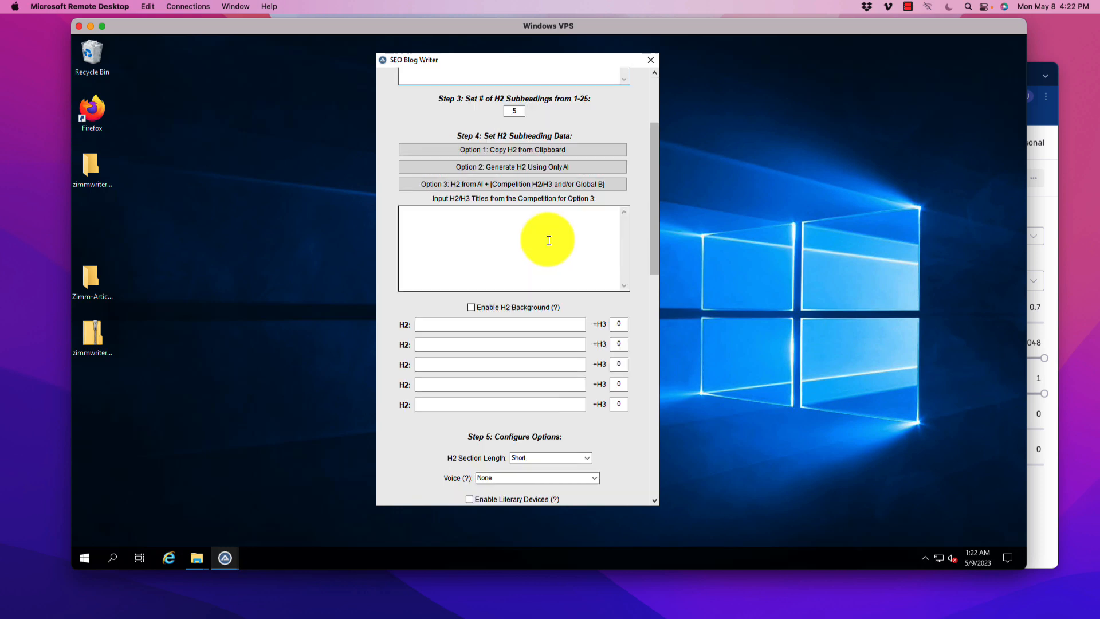
pyautogui.moveTo(655, 174)
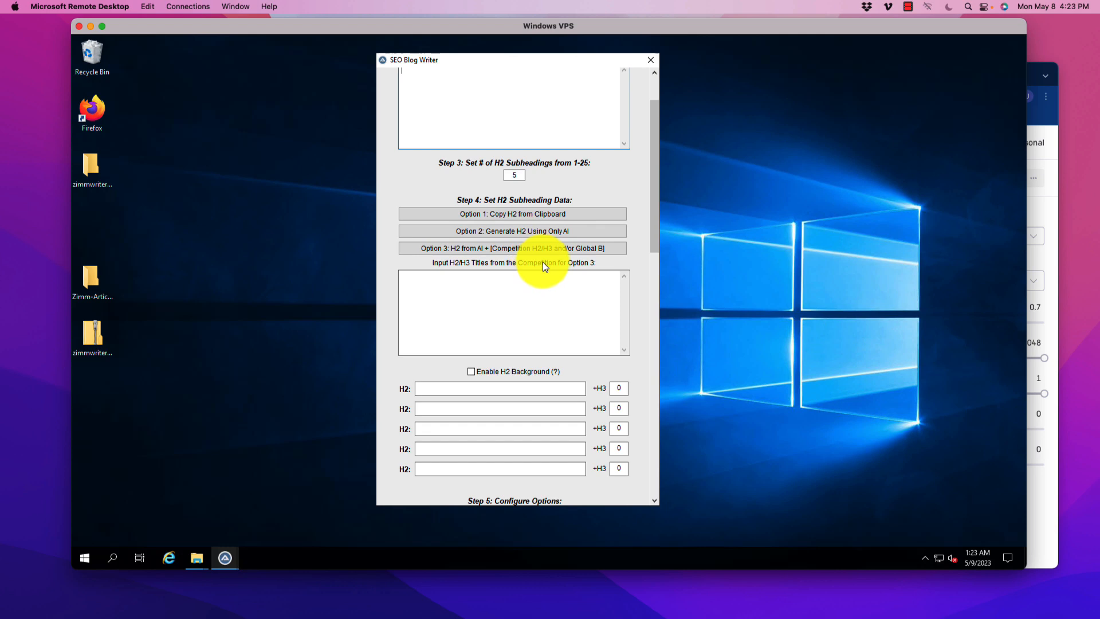
pyautogui.moveTo(642, 204)
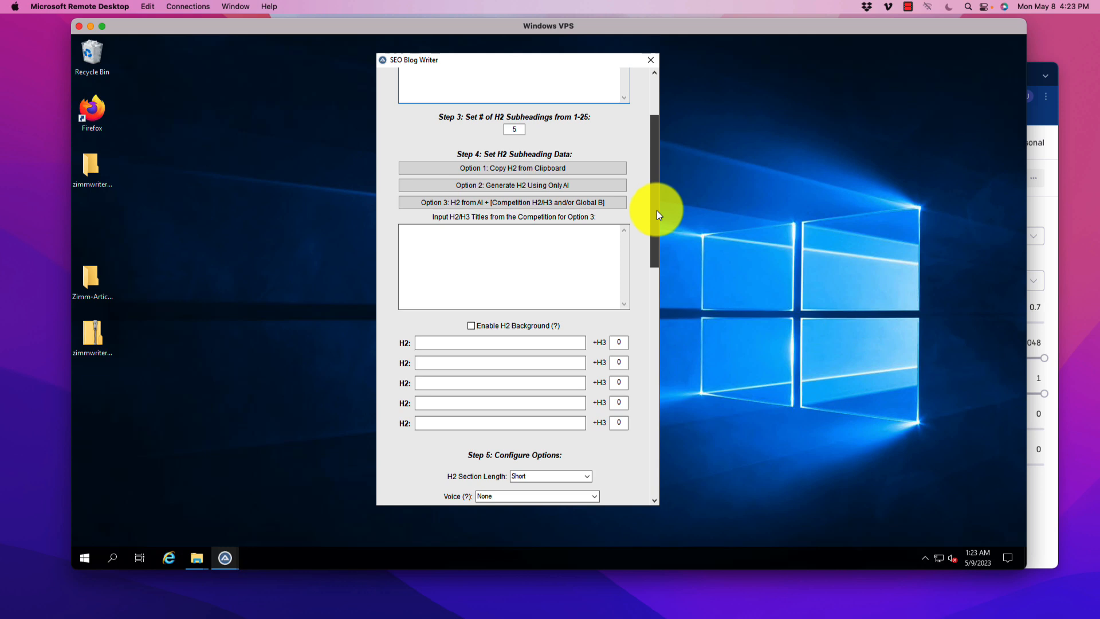
pyautogui.scroll(-3)
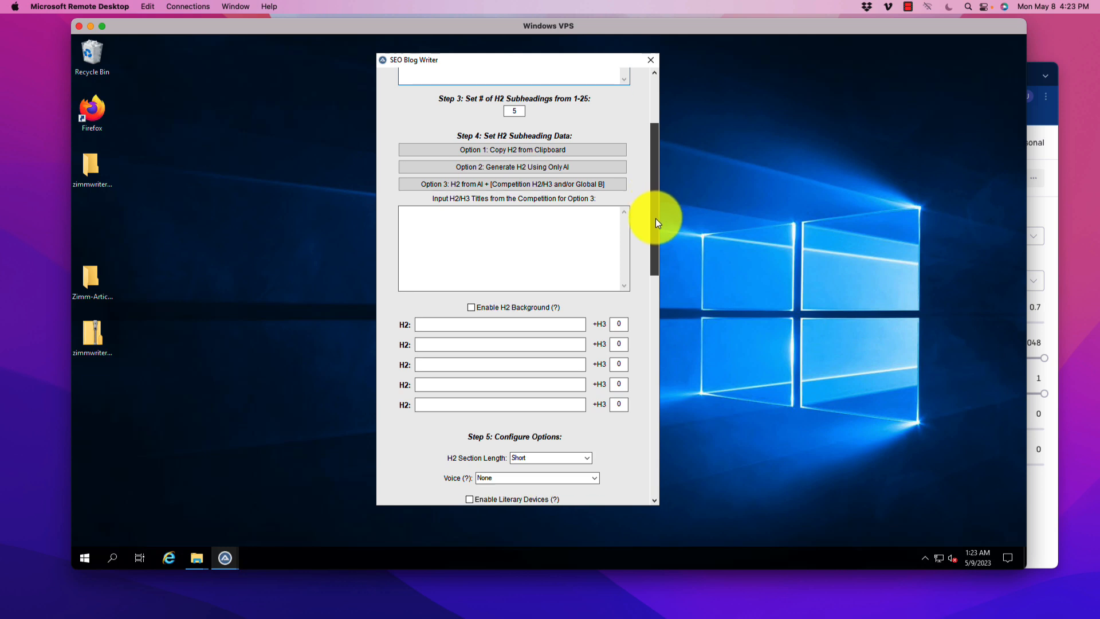
pyautogui.scroll(-3)
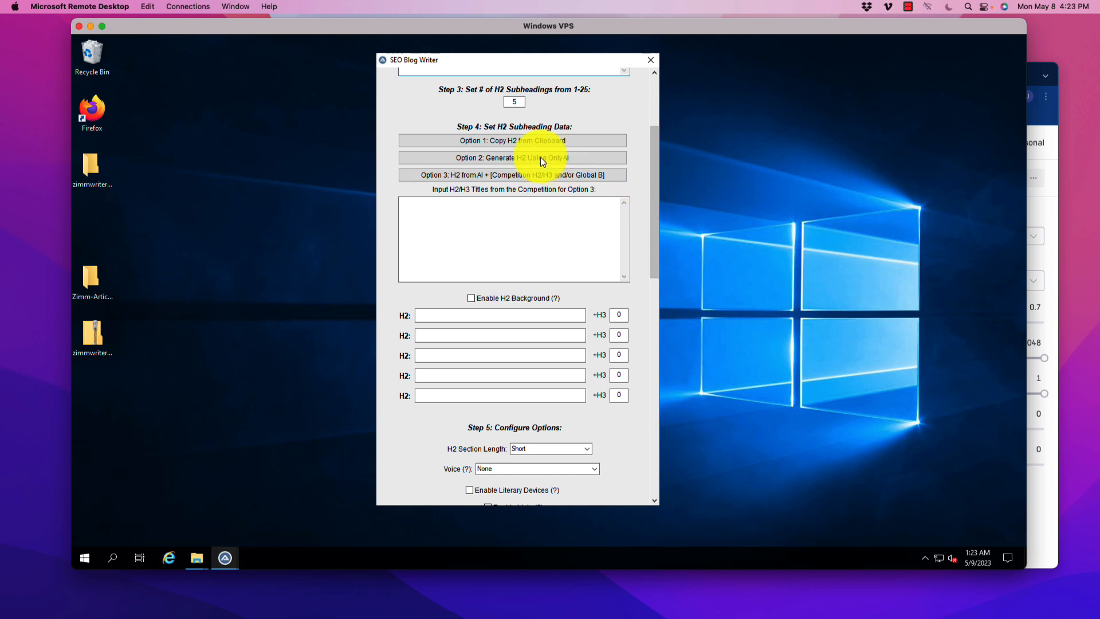
pyautogui.click(513, 157)
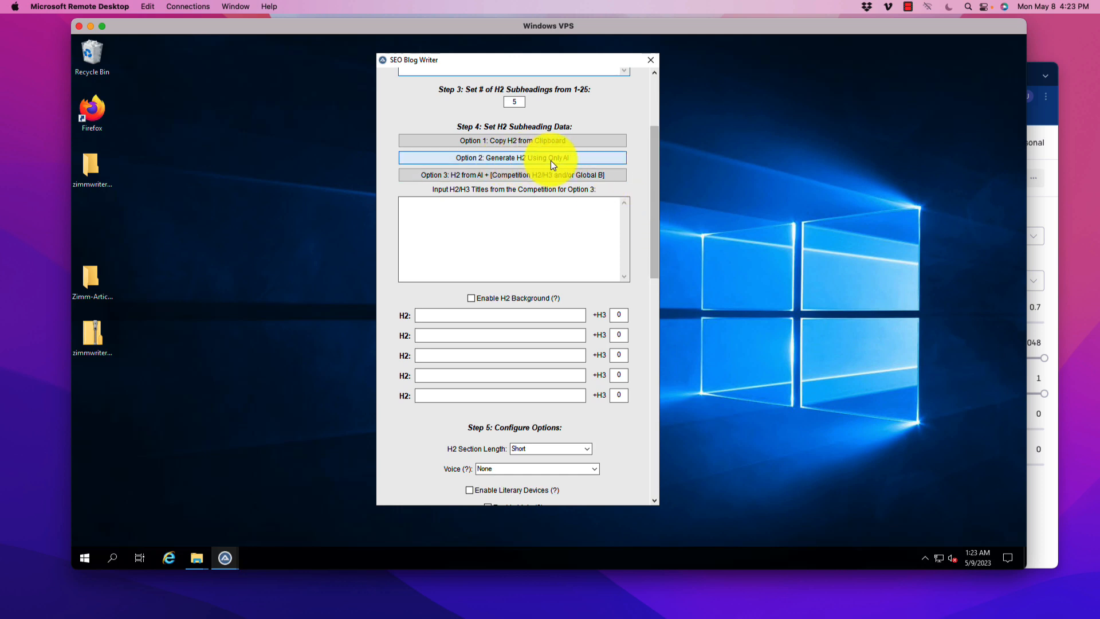
pyautogui.click(514, 174)
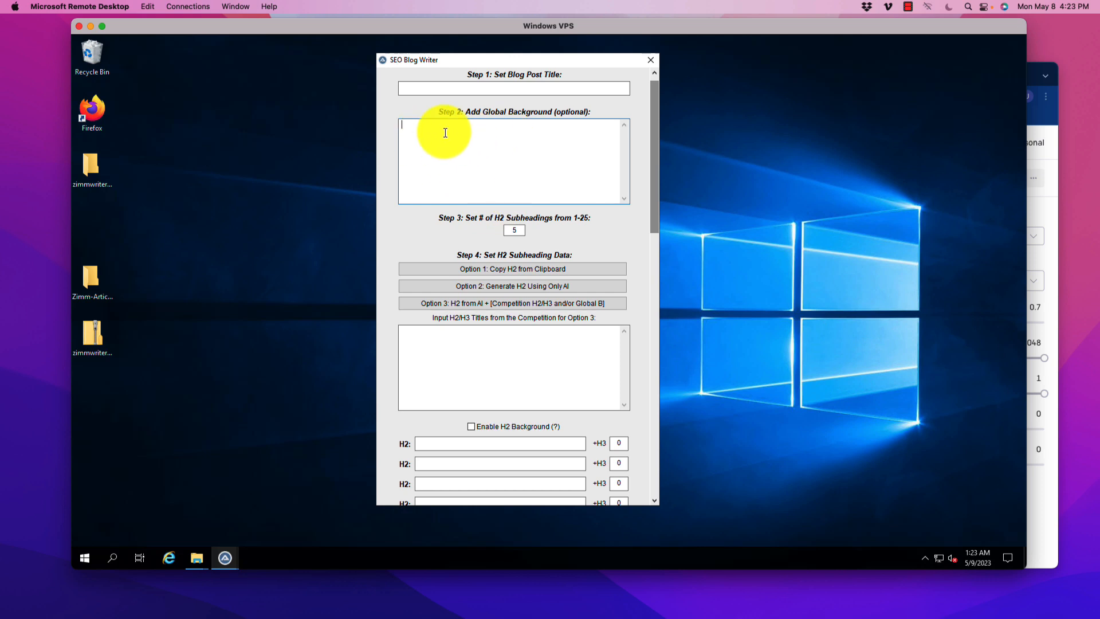
pyautogui.moveTo(655, 156)
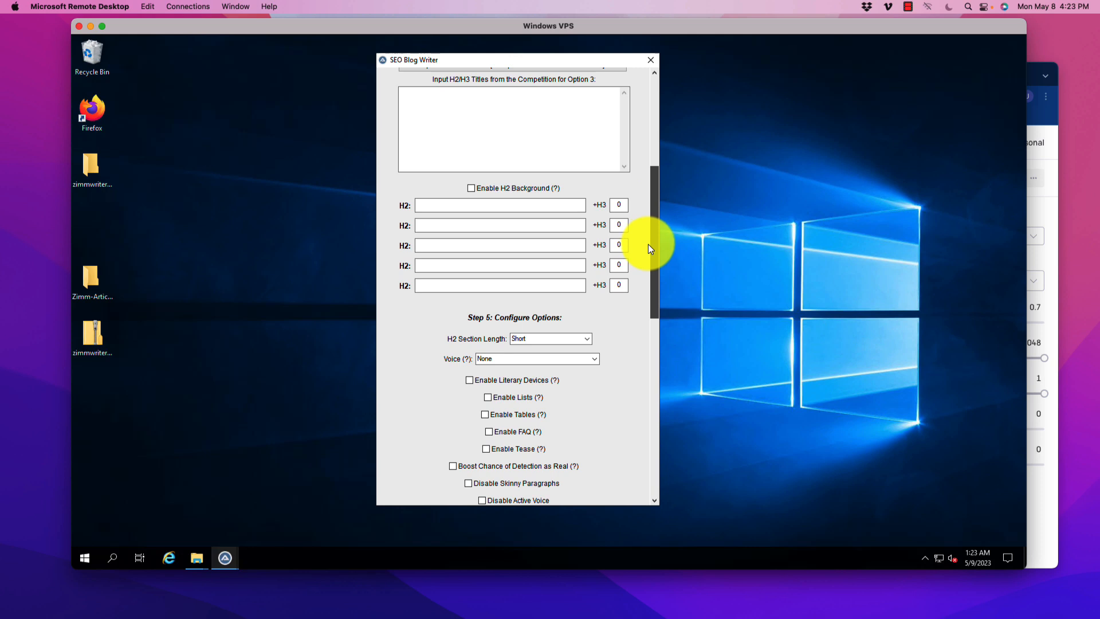
pyautogui.scroll(-3)
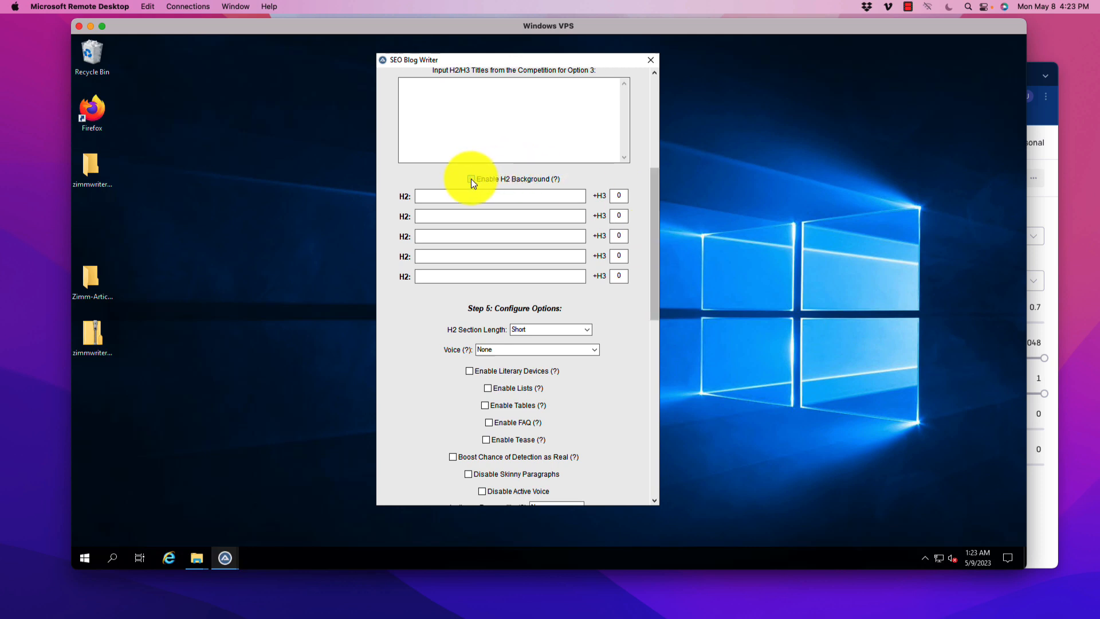
# Step: Enable H2 Background and scroll through the per-subheading background and product layout fields
pyautogui.click(471, 179)
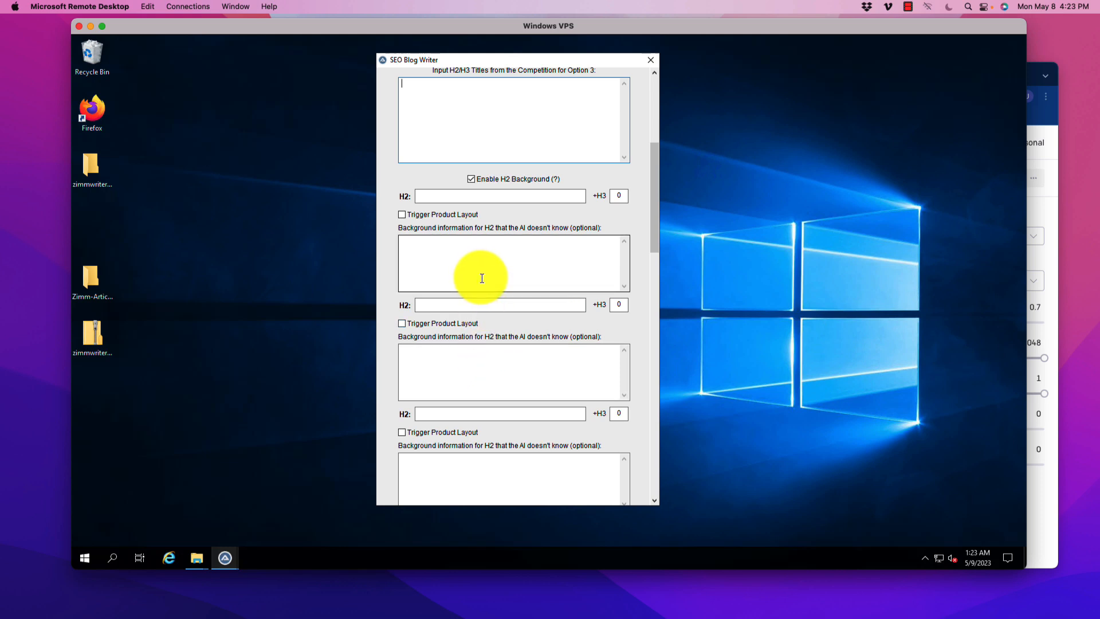
pyautogui.scroll(-3)
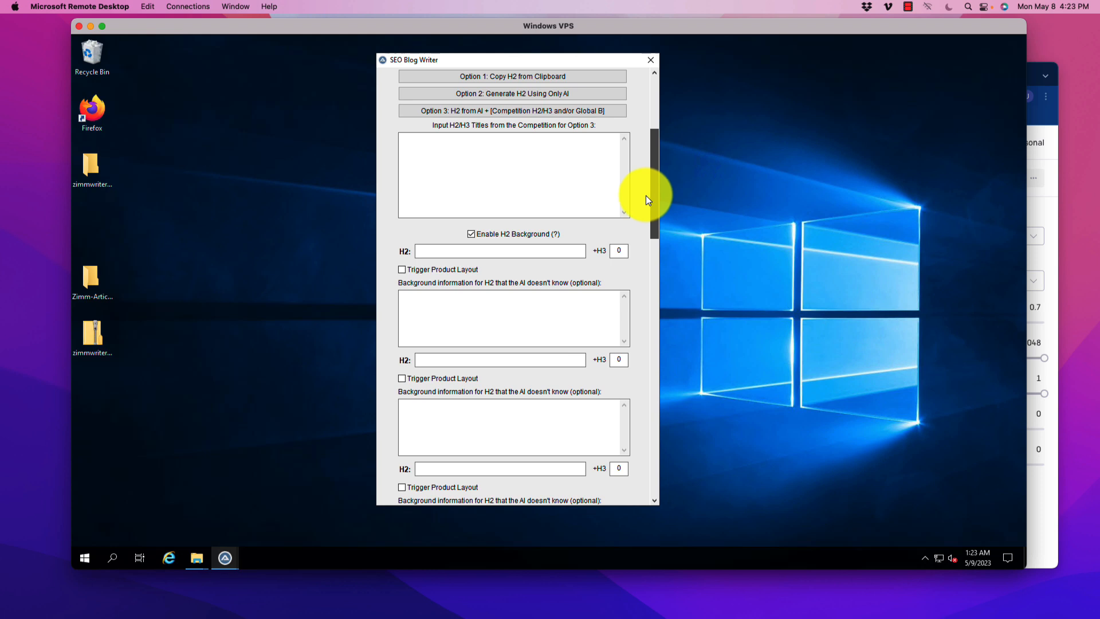
pyautogui.scroll(-3)
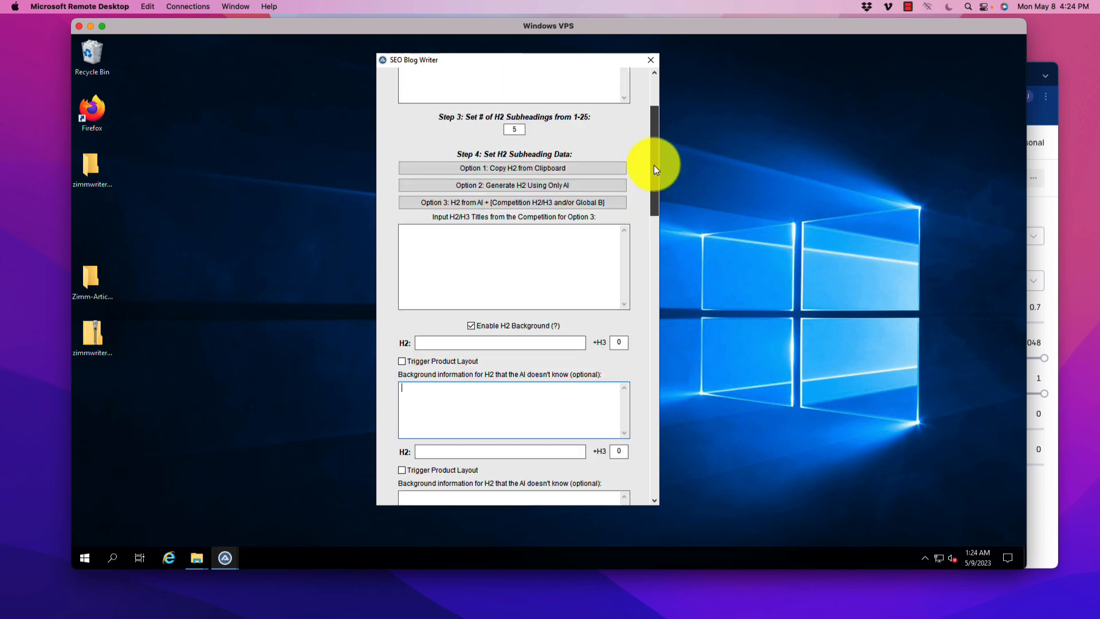
pyautogui.scroll(-3)
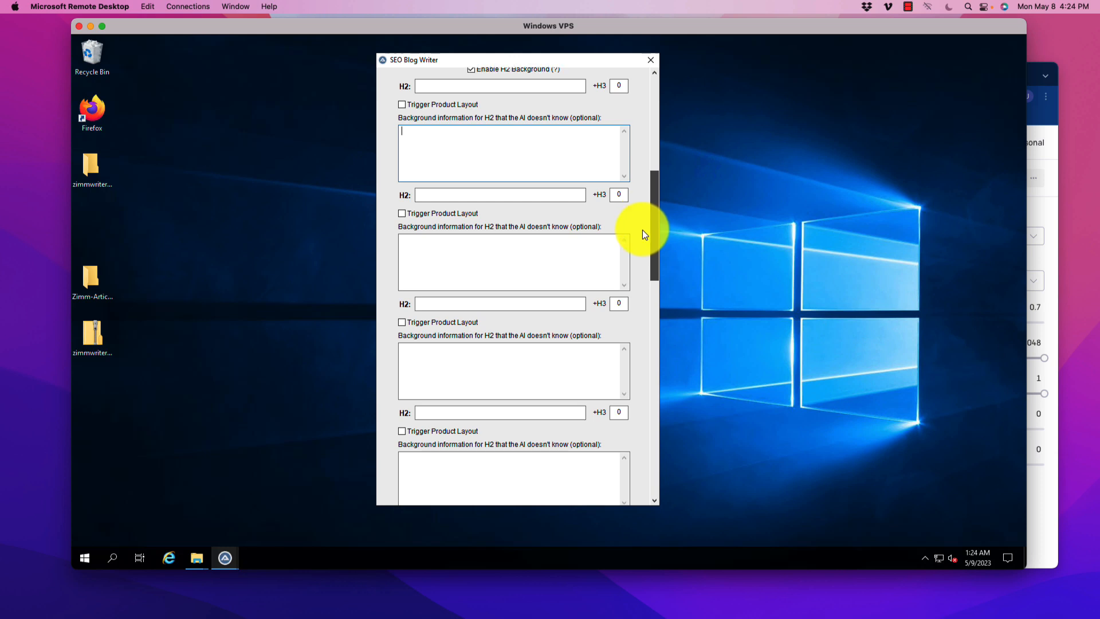
pyautogui.scroll(-3)
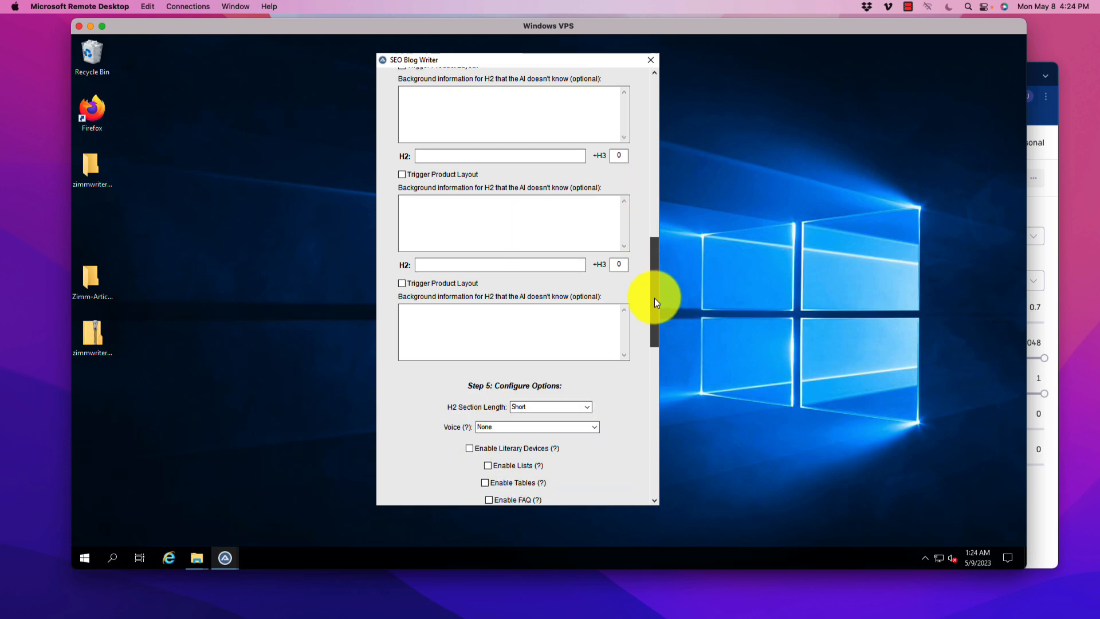
pyautogui.scroll(-3)
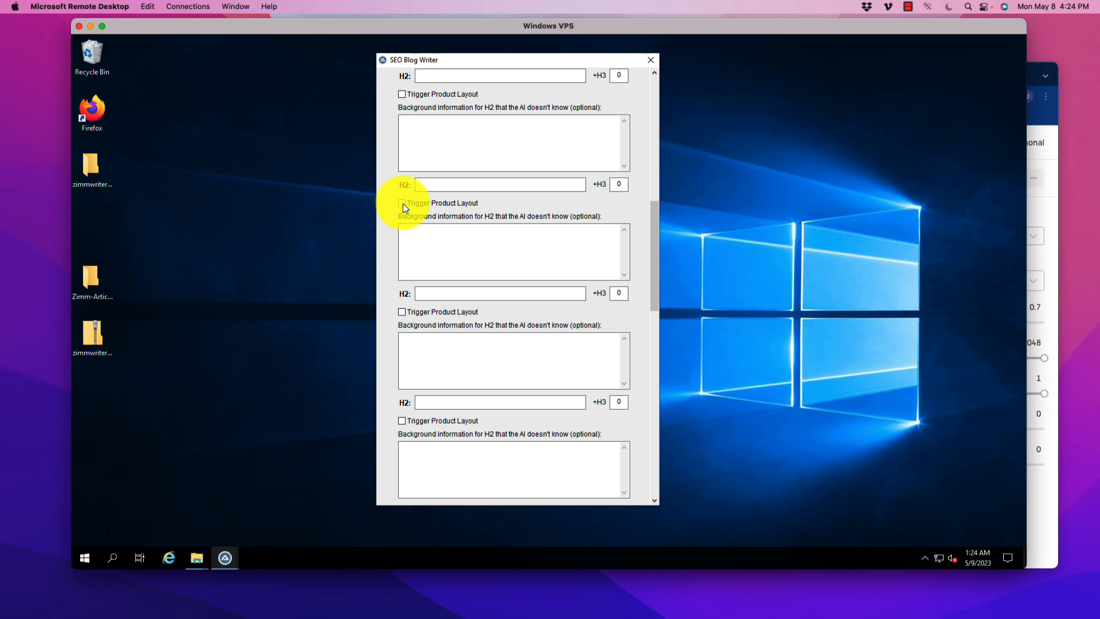
pyautogui.moveTo(413, 213)
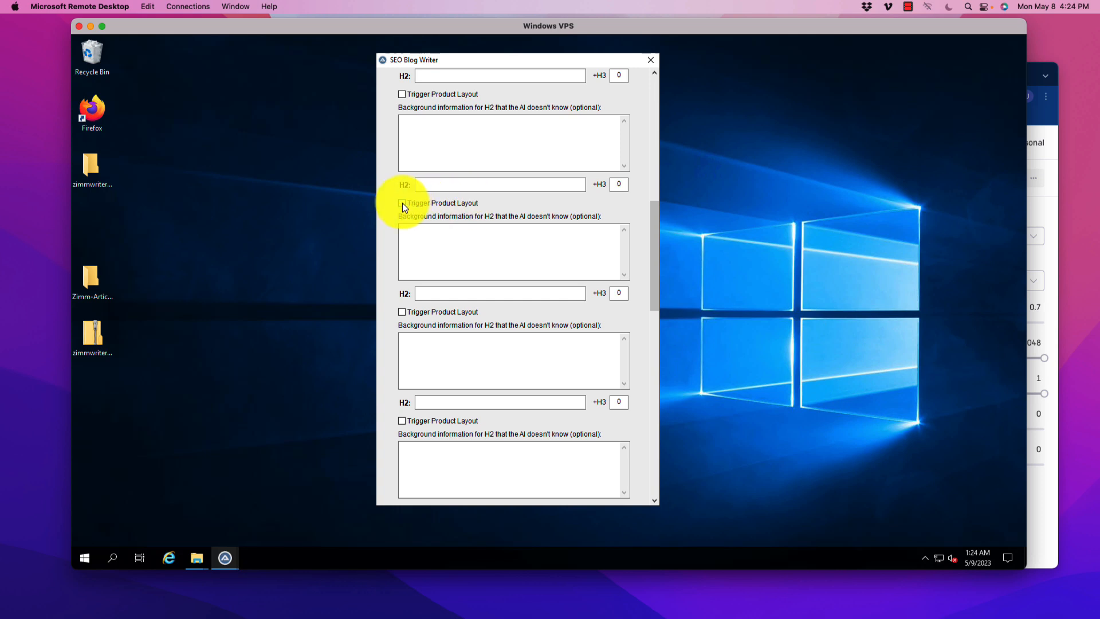
pyautogui.moveTo(655, 225)
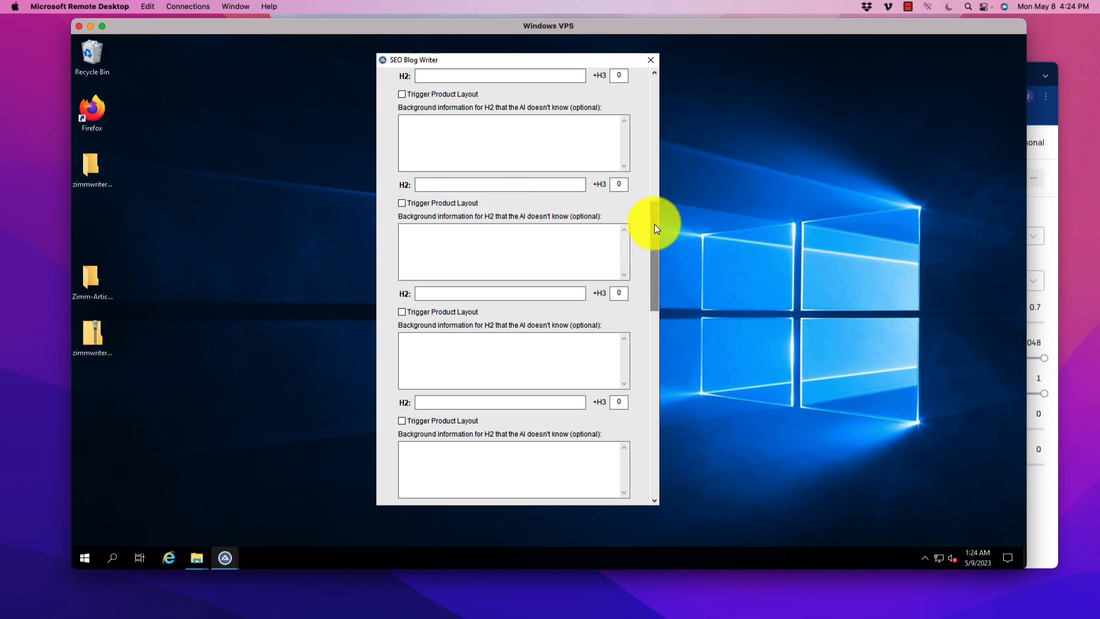
pyautogui.scroll(-3)
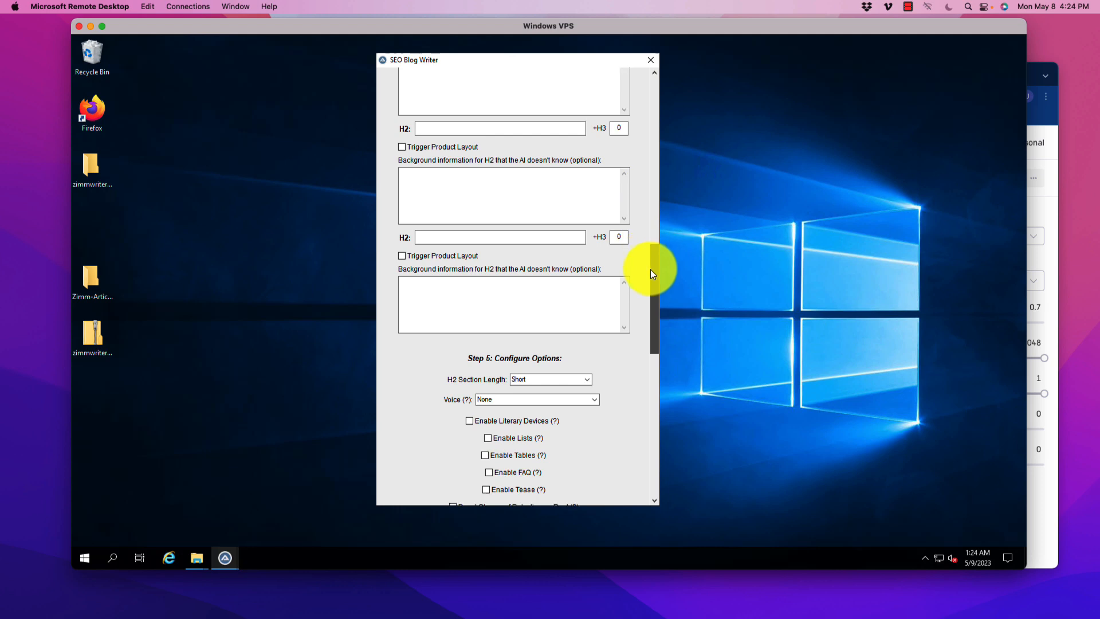
pyautogui.moveTo(652, 271); pyautogui.dragTo(656, 383)
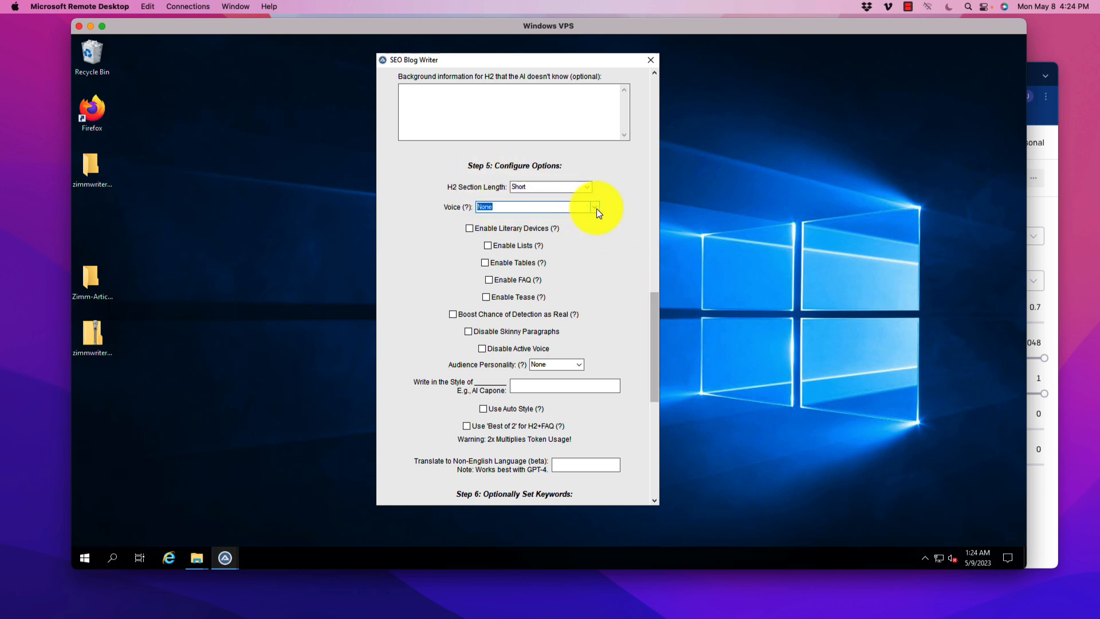
pyautogui.click(595, 206)
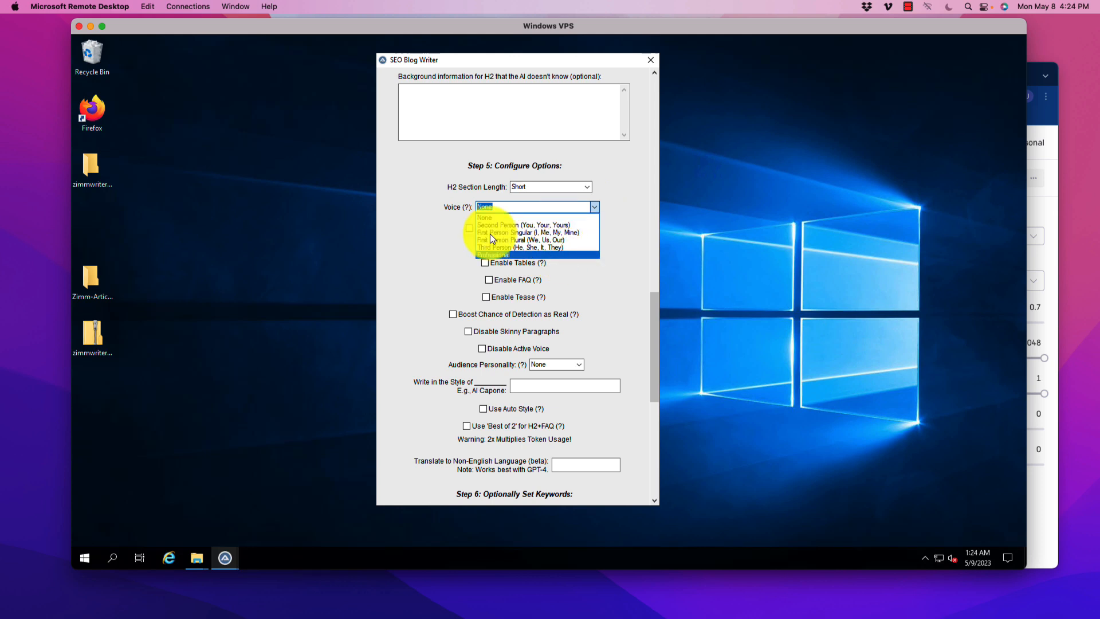
pyautogui.click(492, 217)
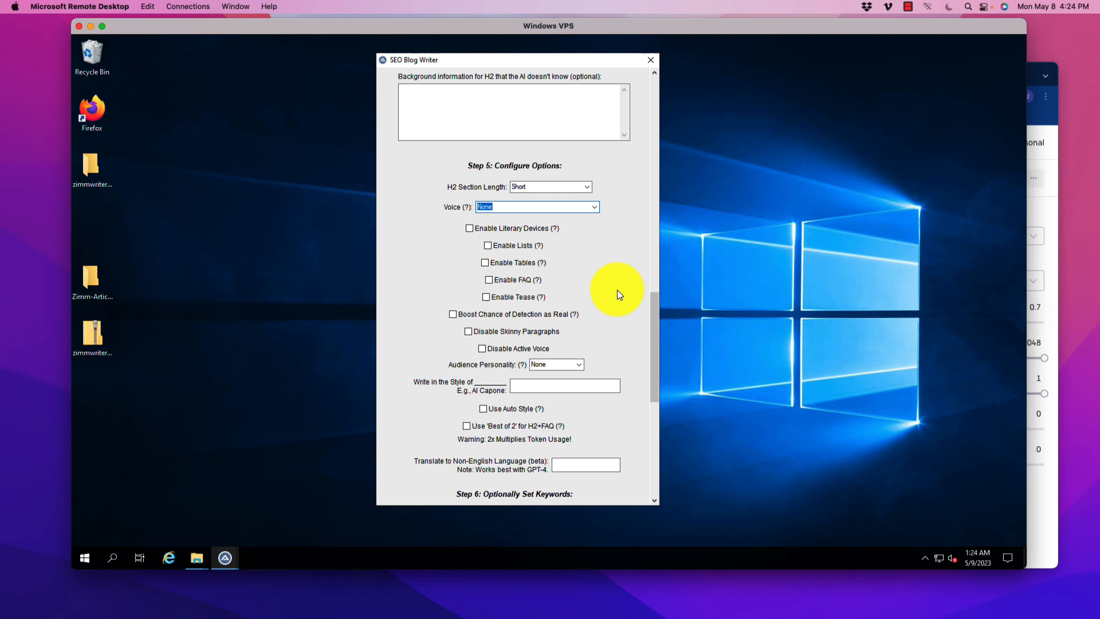
pyautogui.moveTo(628, 309)
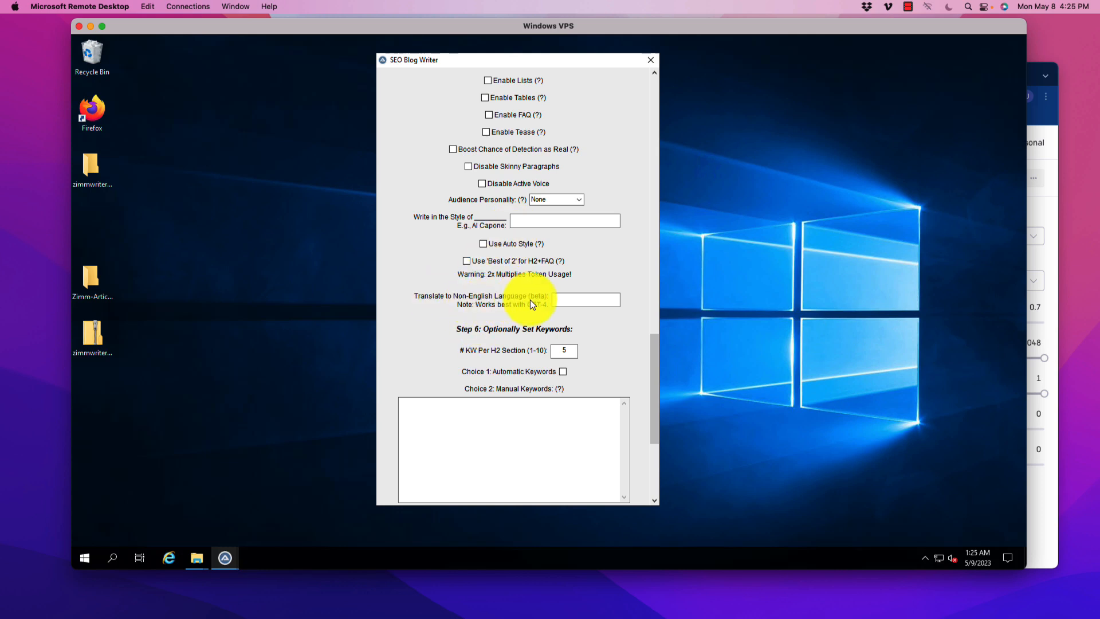
pyautogui.moveTo(599, 324)
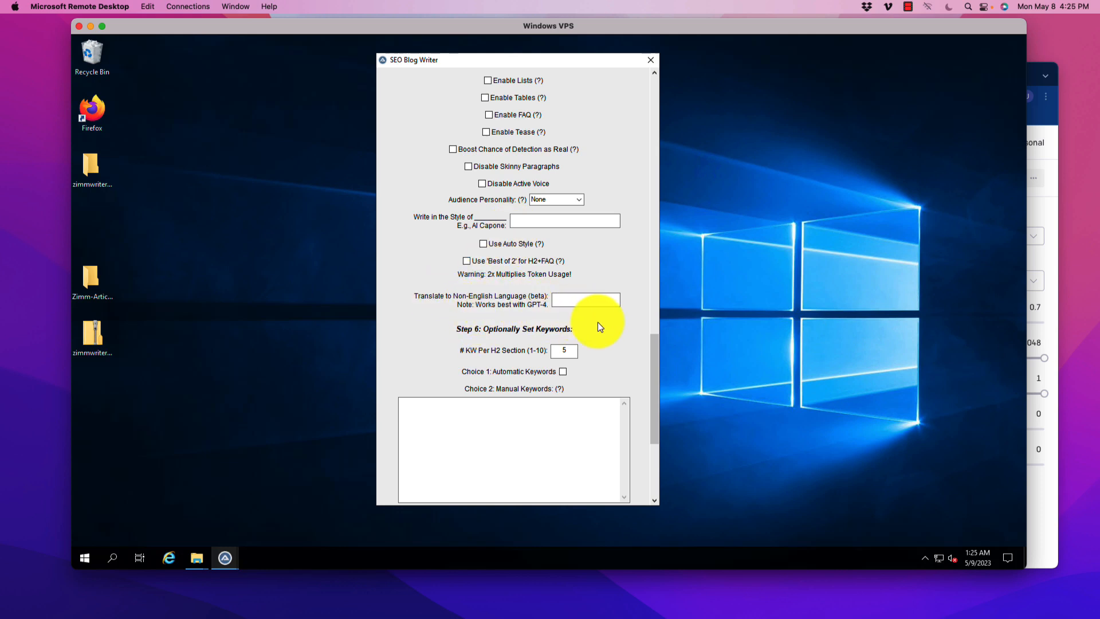
pyautogui.scroll(-3)
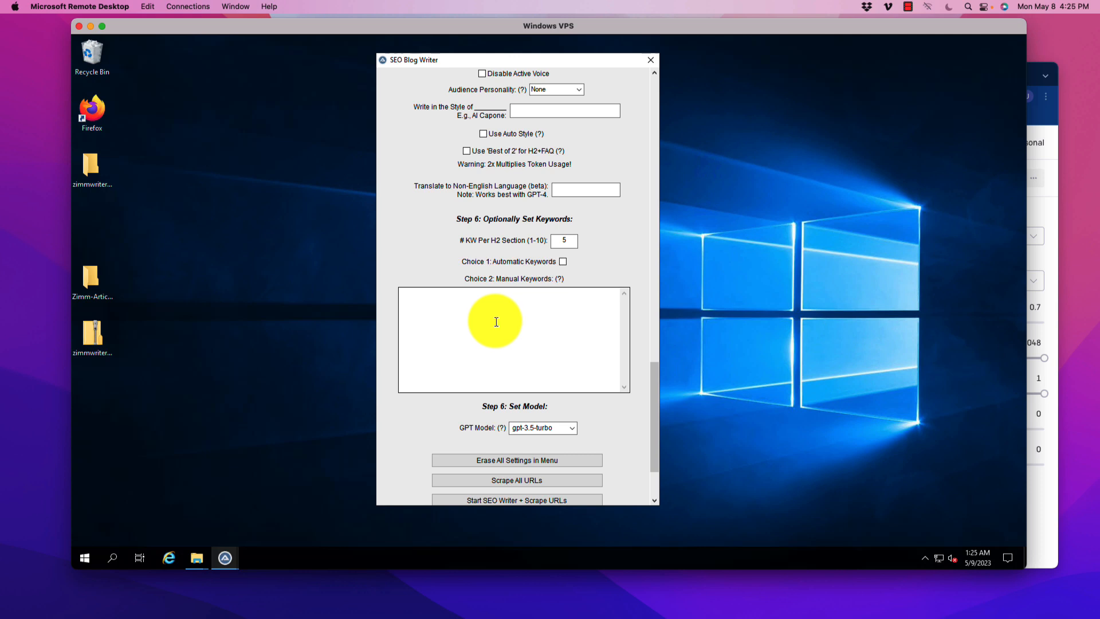
pyautogui.moveTo(553, 358)
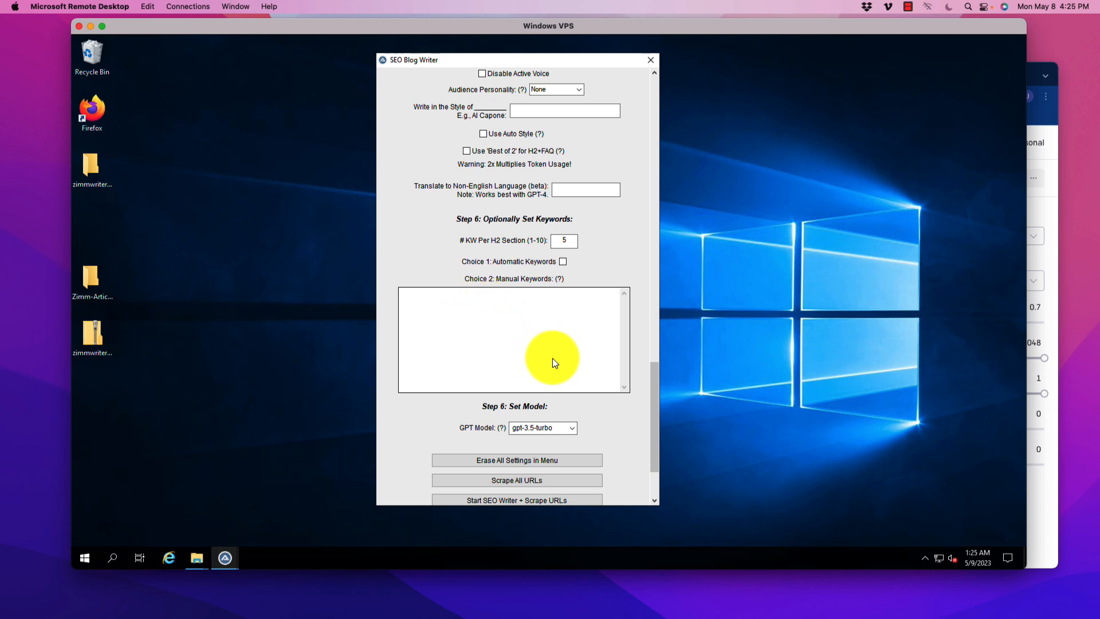
pyautogui.scroll(-3)
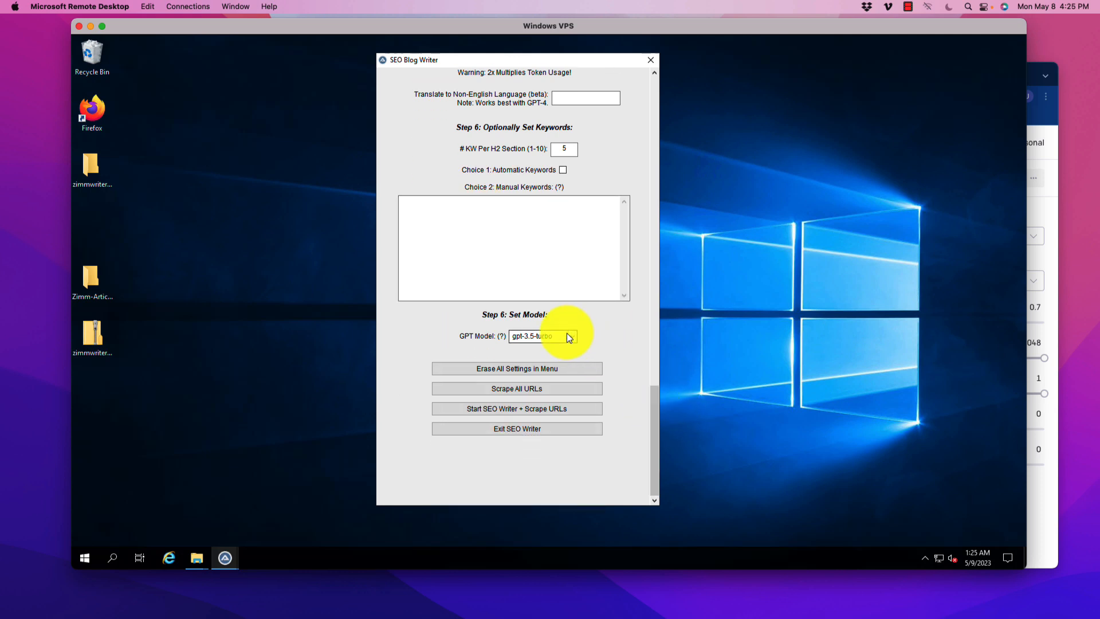
pyautogui.click(572, 335)
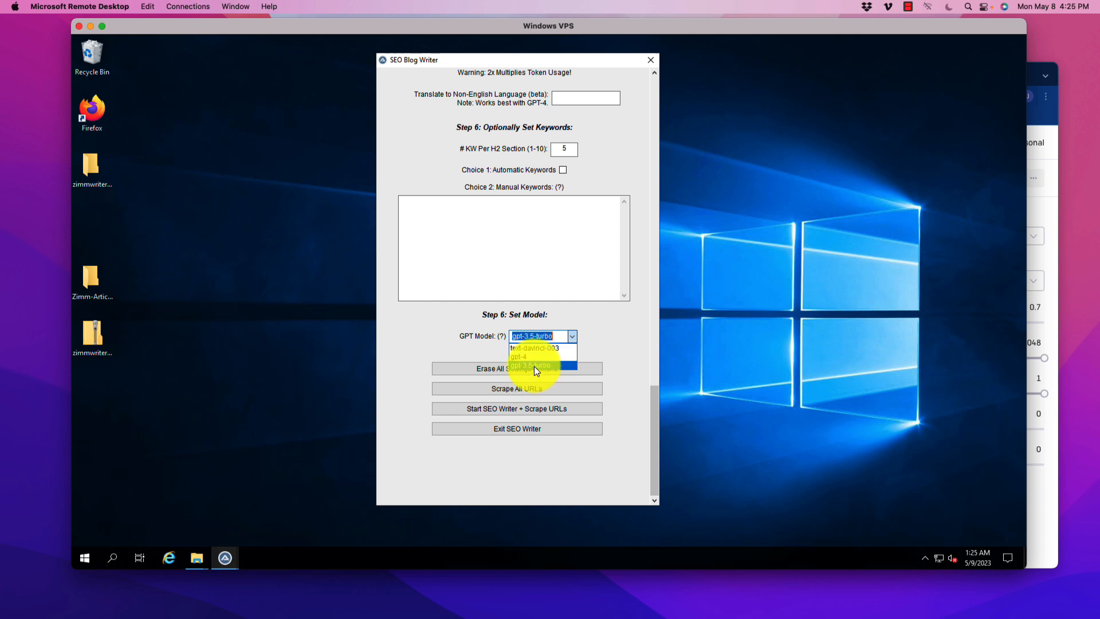
pyautogui.moveTo(533, 348)
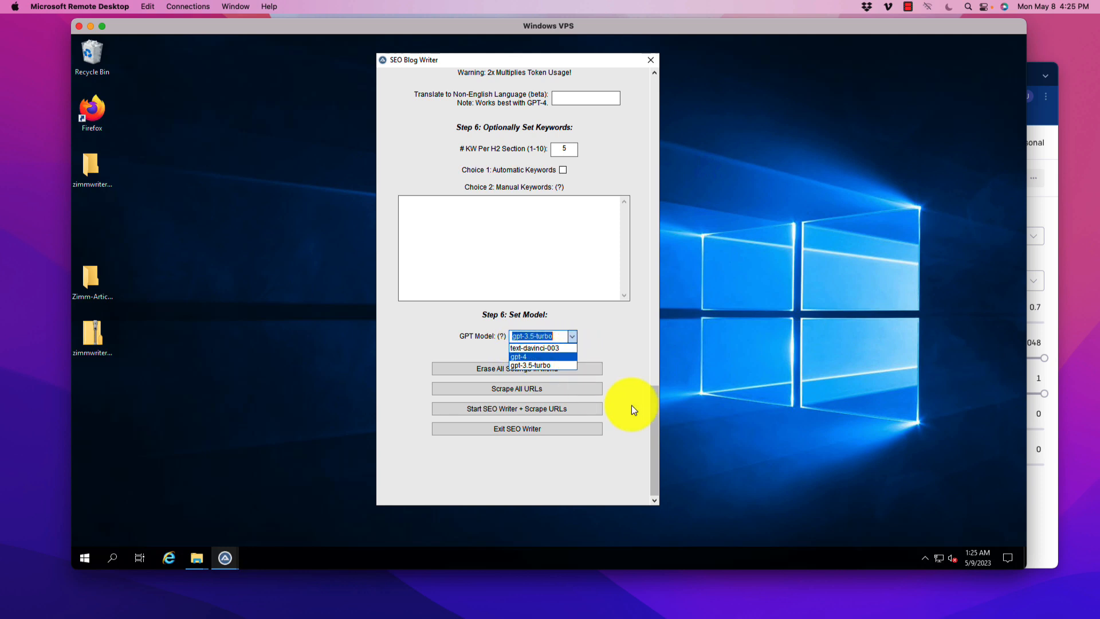
pyautogui.click(530, 364)
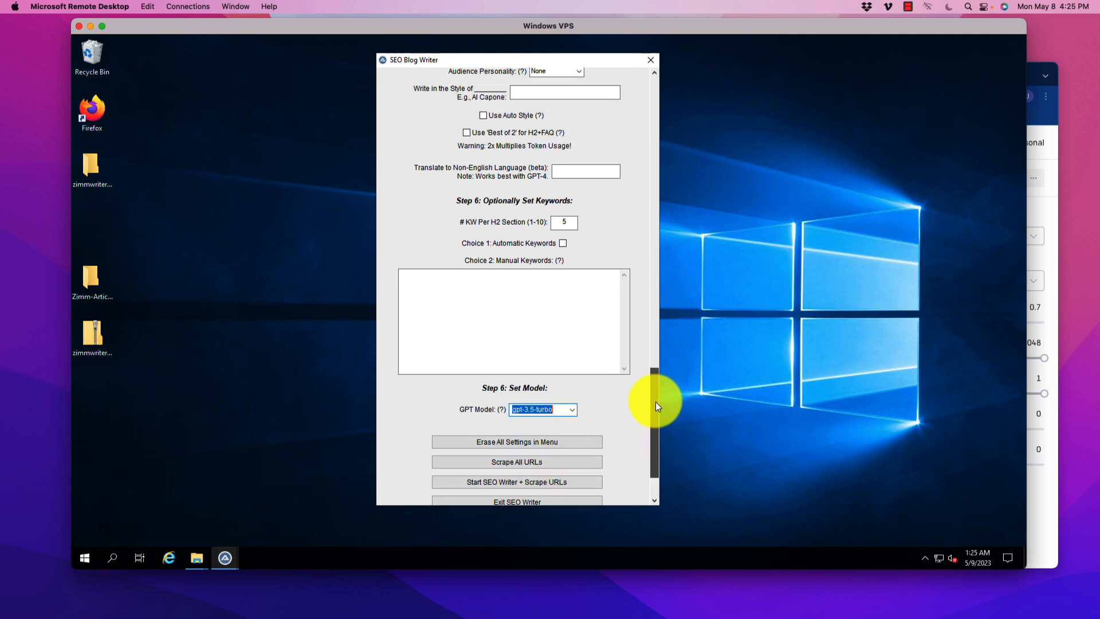
pyautogui.scroll(-3)
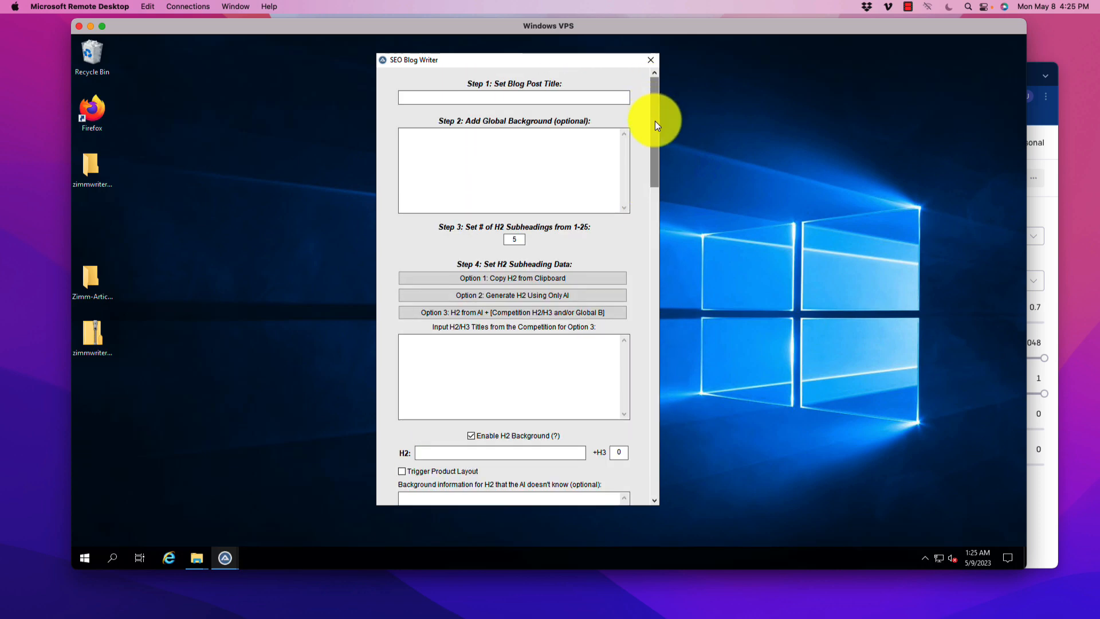
# Step: Close the SEO Blog Writer and open the Bulk Blog Writer form with its empty titles list
pyautogui.click(514, 295)
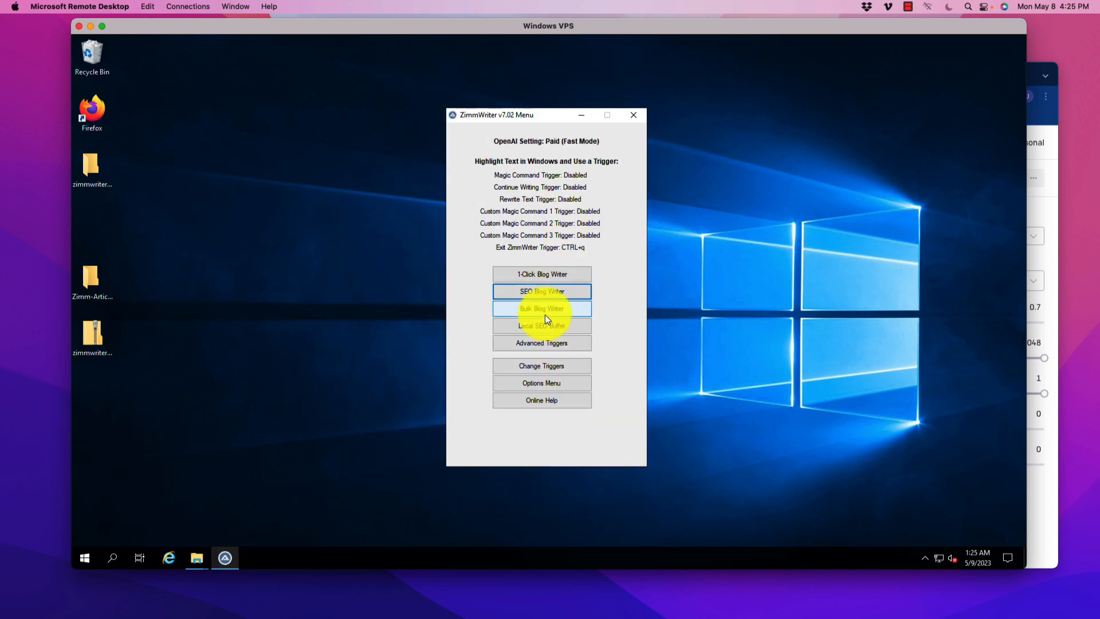
pyautogui.click(541, 308)
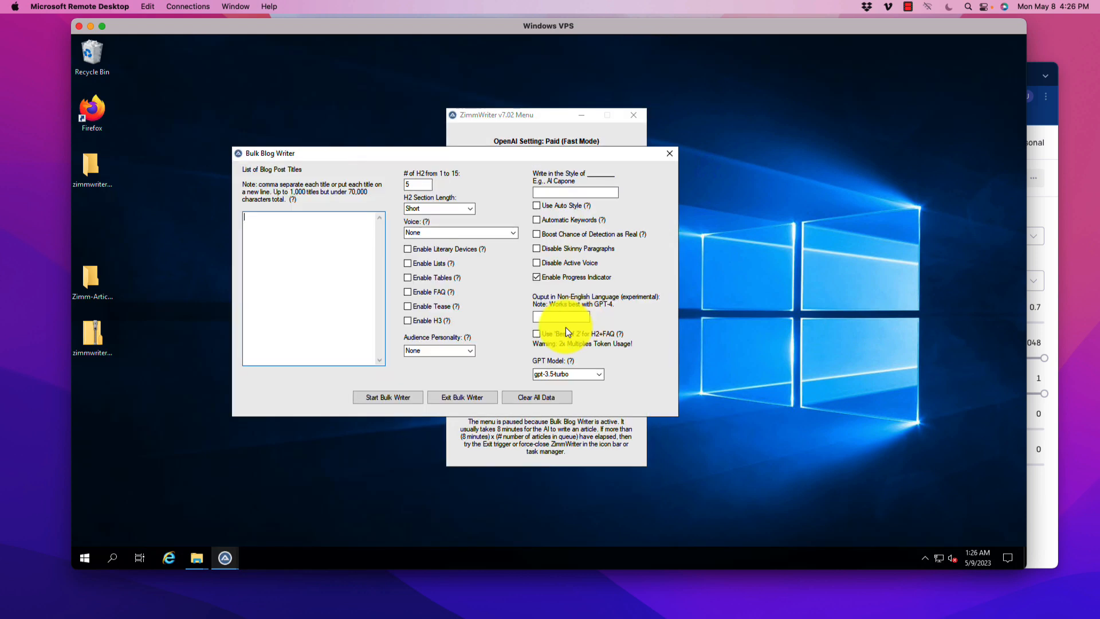
pyautogui.moveTo(428, 278)
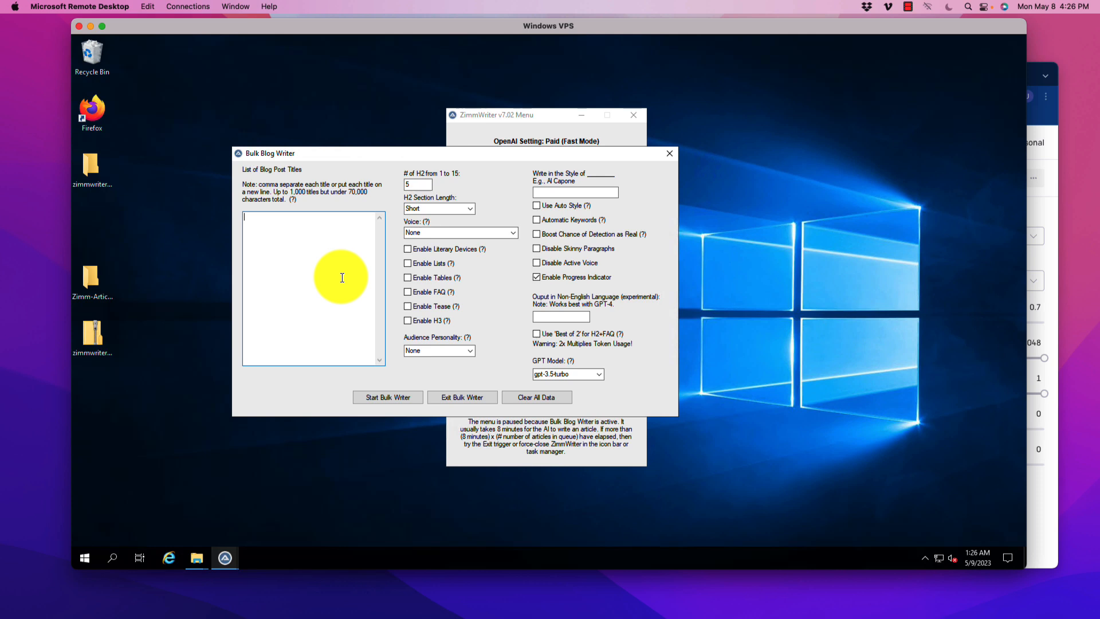
pyautogui.moveTo(350, 266)
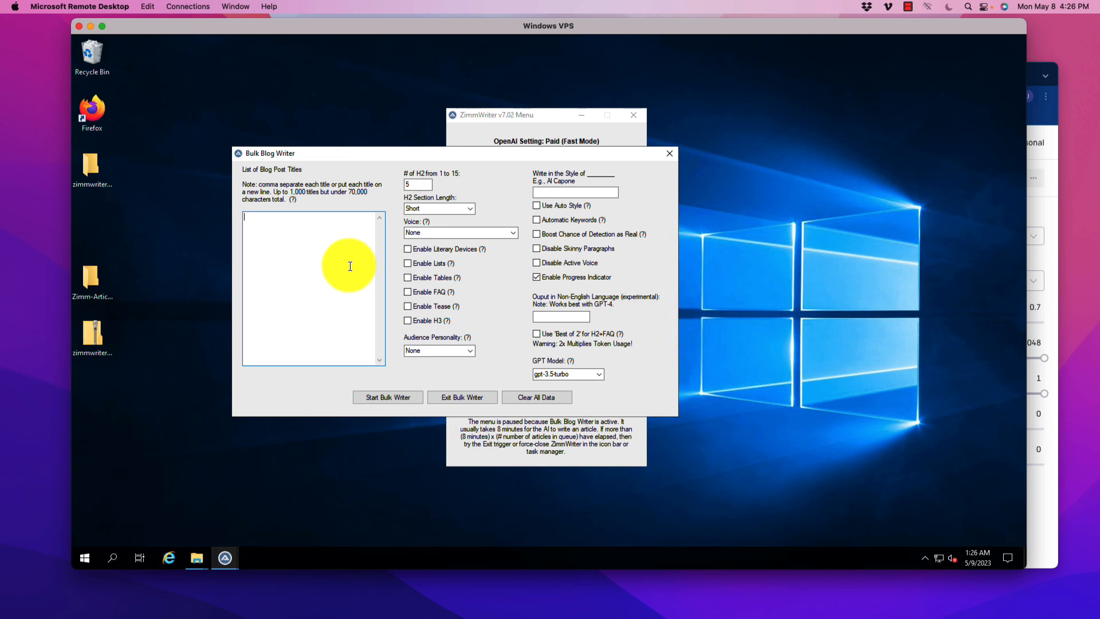
pyautogui.moveTo(325, 223)
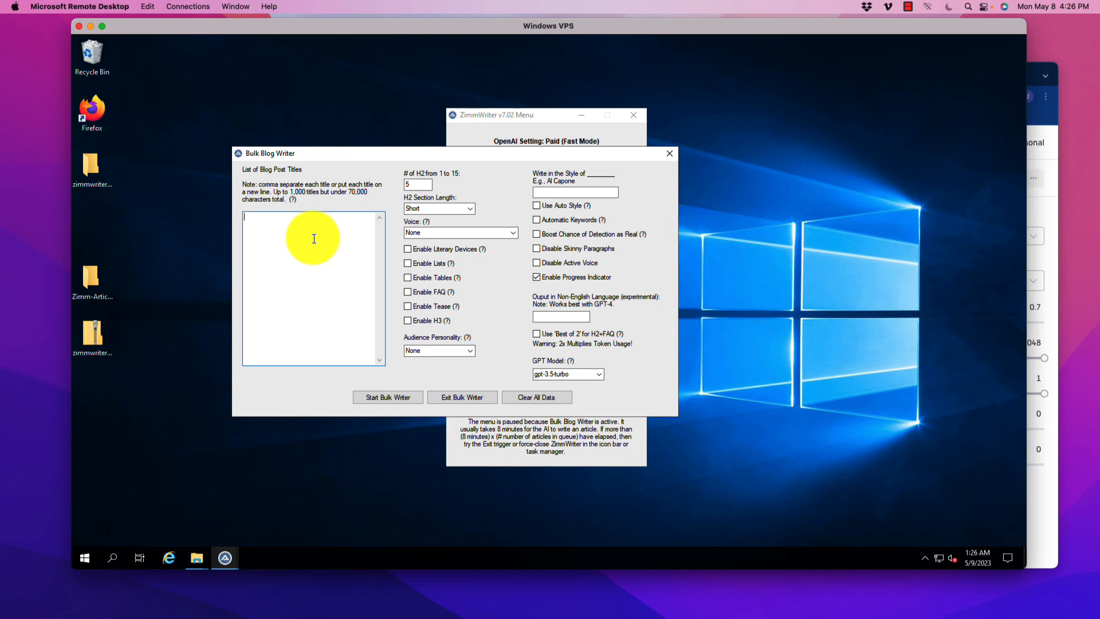
pyautogui.moveTo(324, 243)
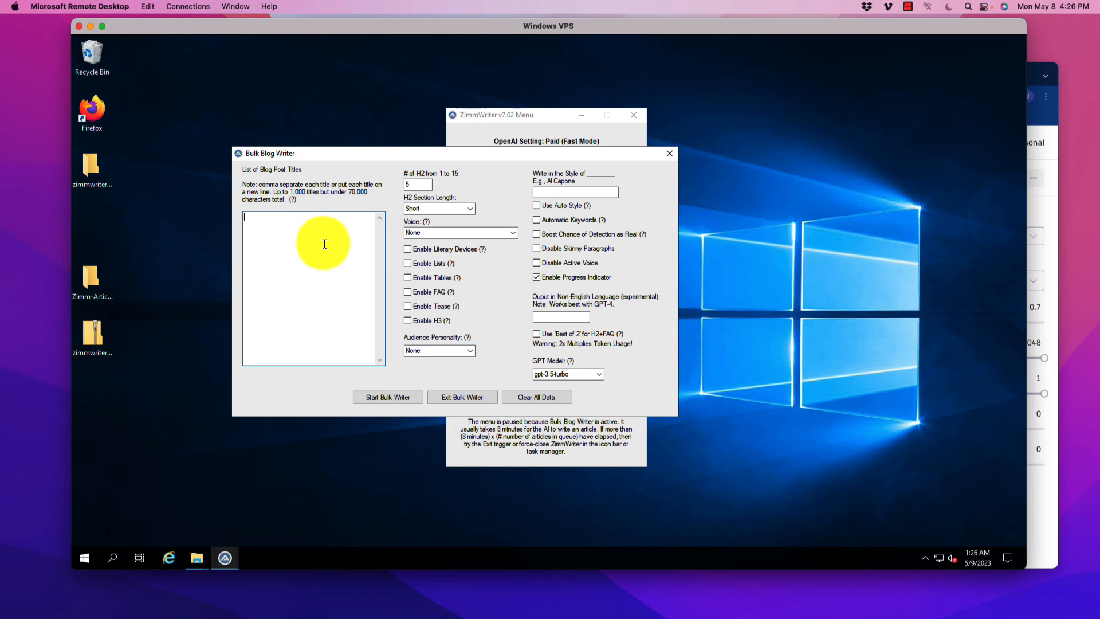
pyautogui.moveTo(328, 248)
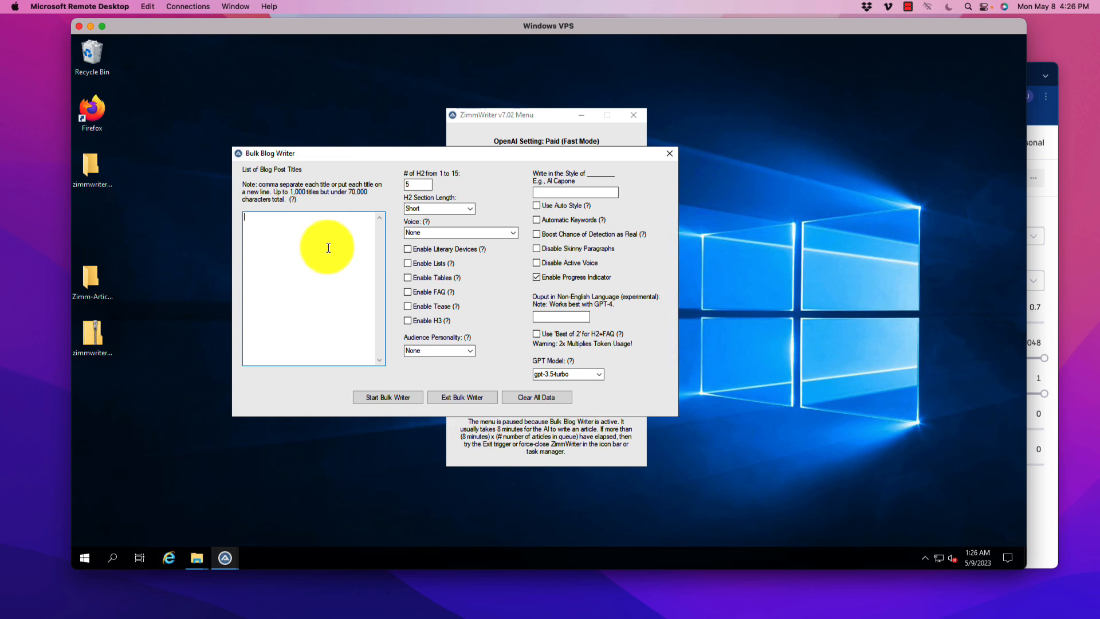
pyautogui.moveTo(339, 256)
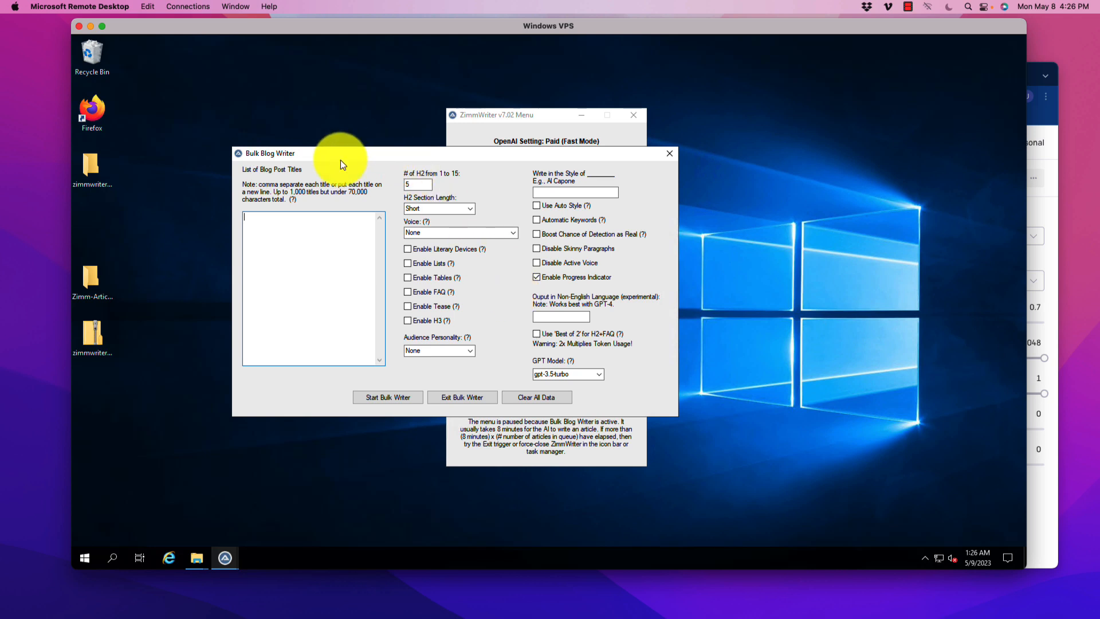
pyautogui.moveTo(377, 291)
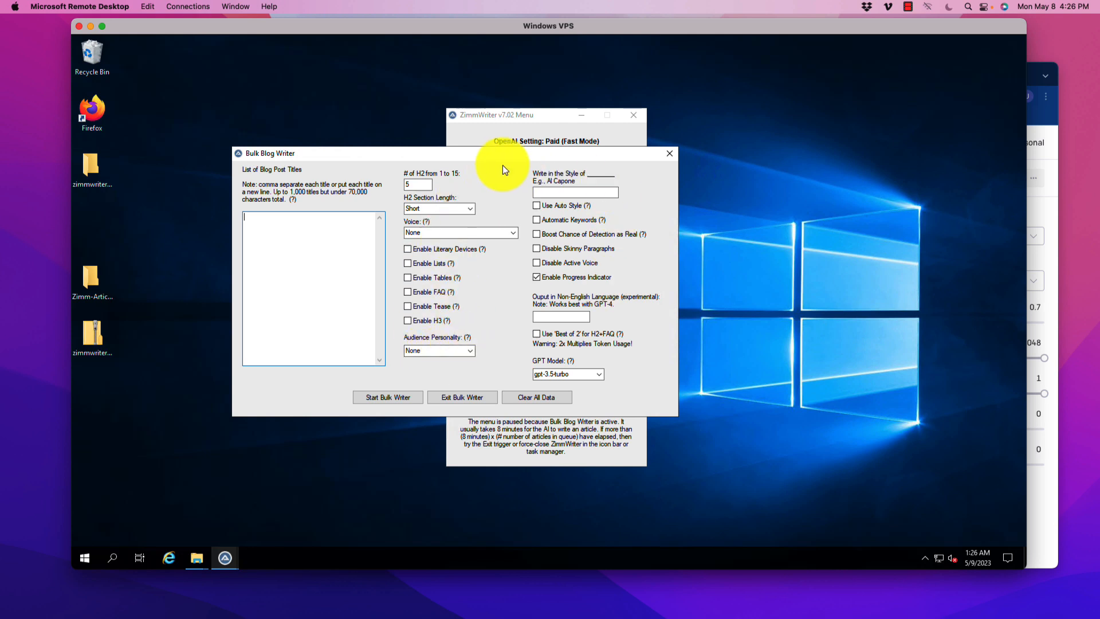
pyautogui.moveTo(463, 260)
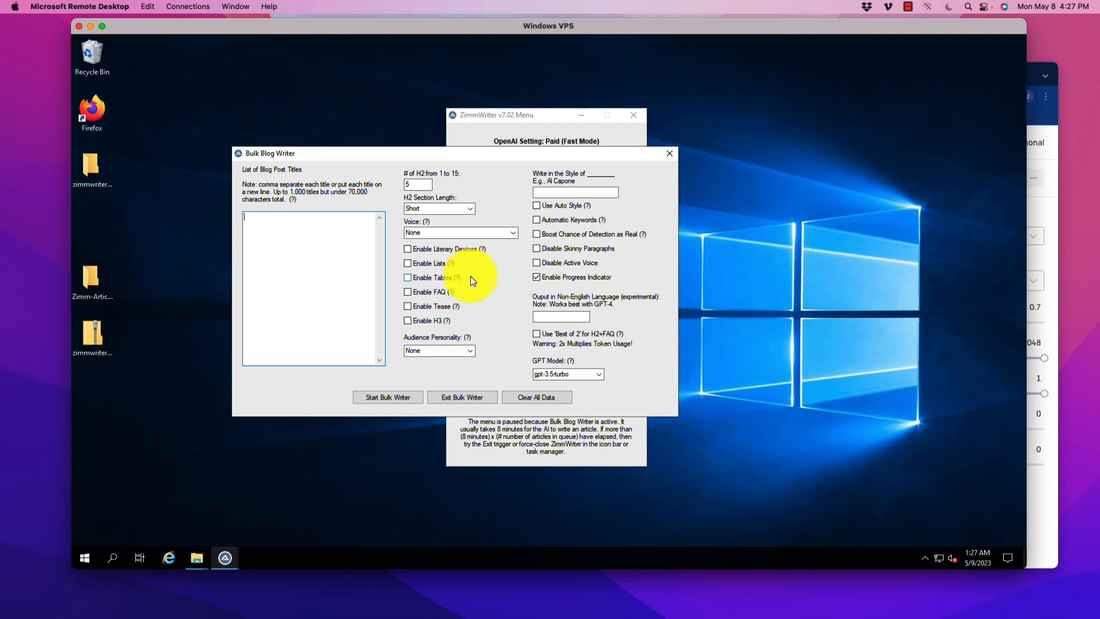
pyautogui.moveTo(631, 211)
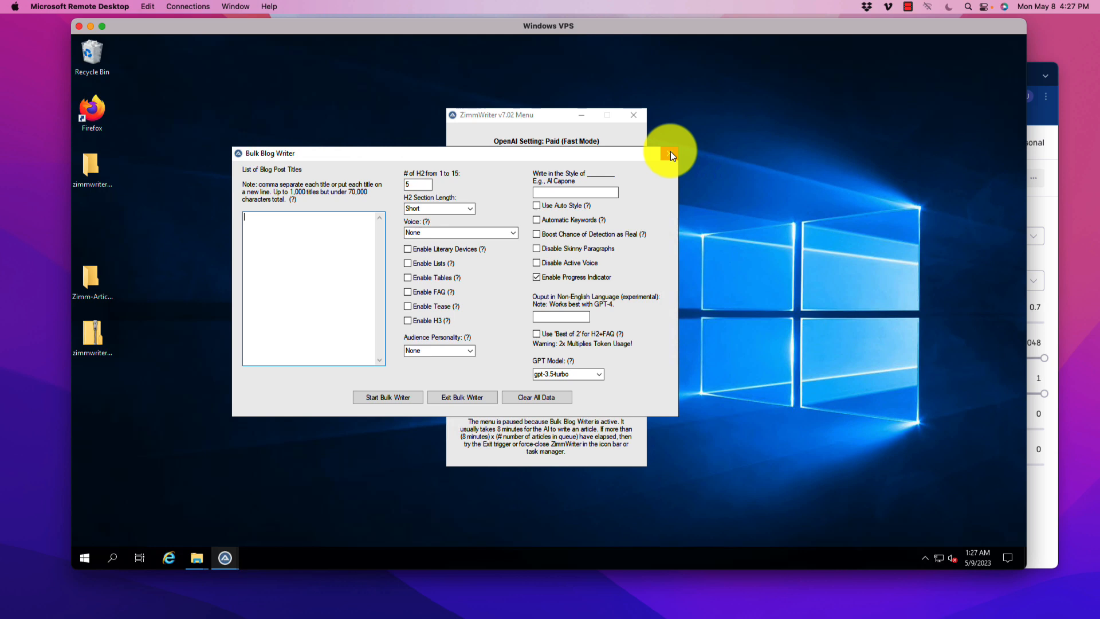
# Step: Close the Bulk Blog Writer without entries, returning to the main menu
pyautogui.click(462, 398)
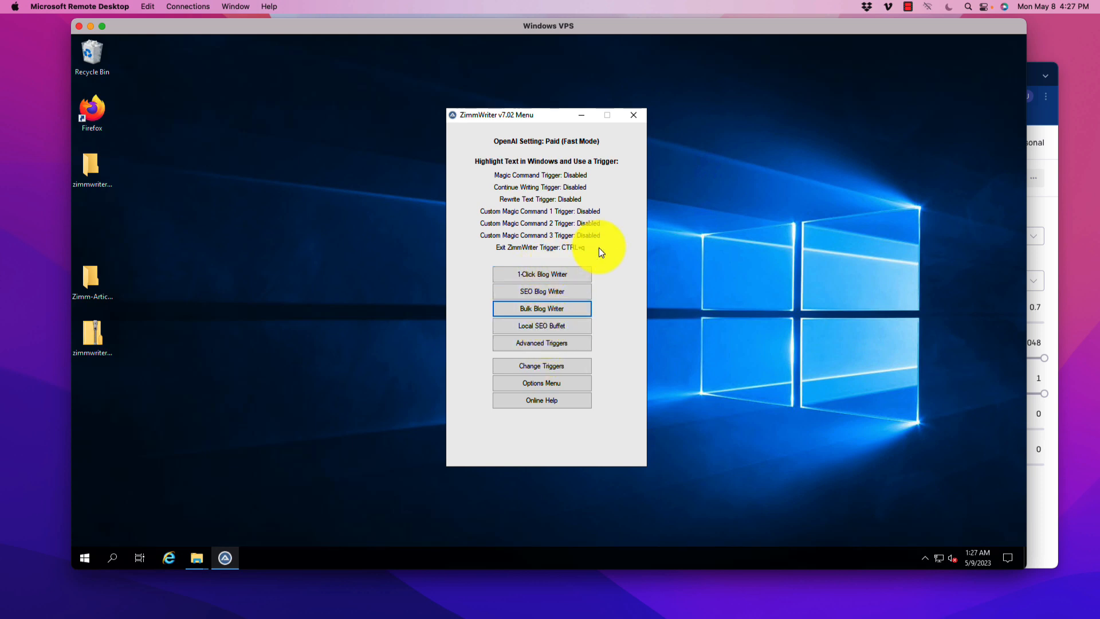
pyautogui.moveTo(618, 251)
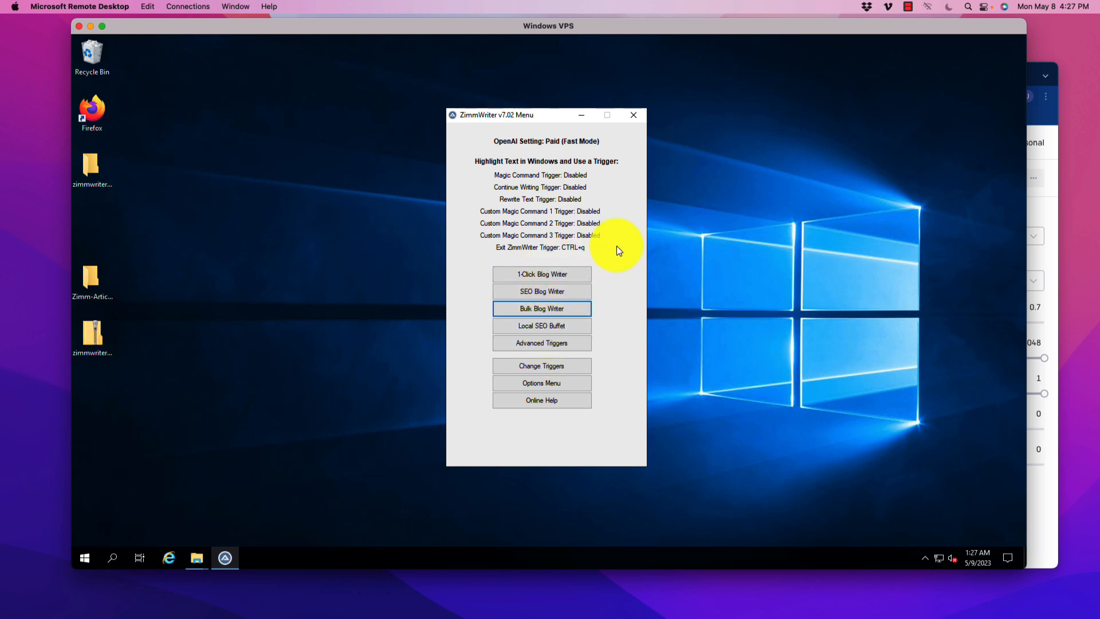